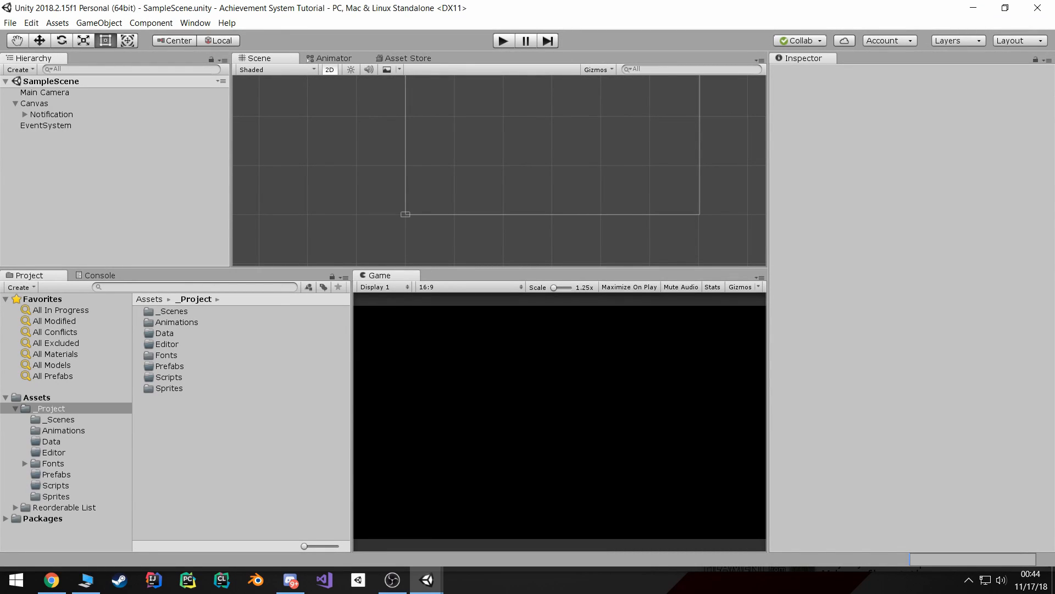
mouse_move(170, 394)
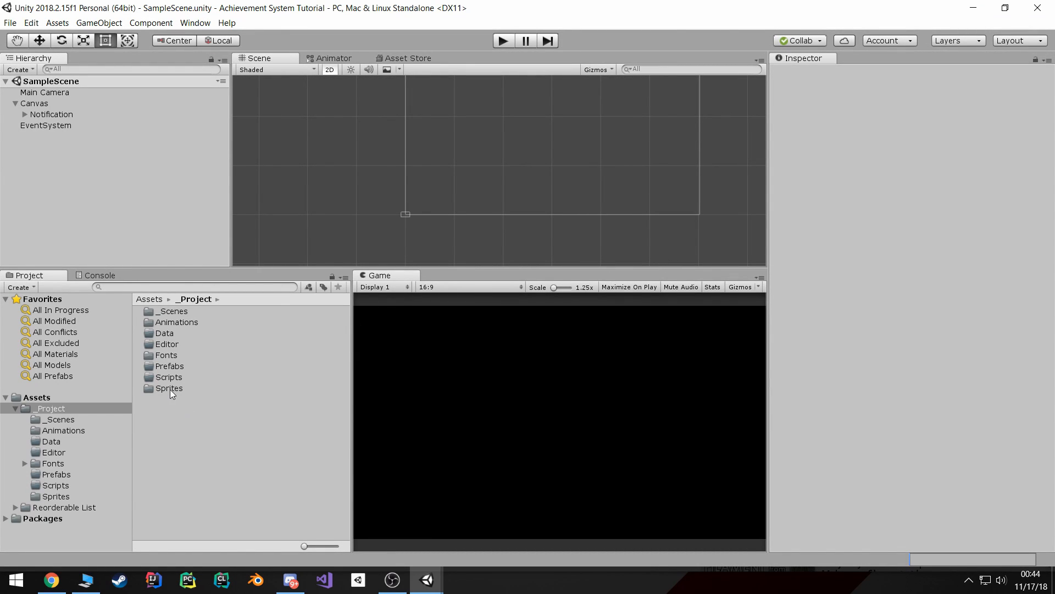
mouse_move(178, 381)
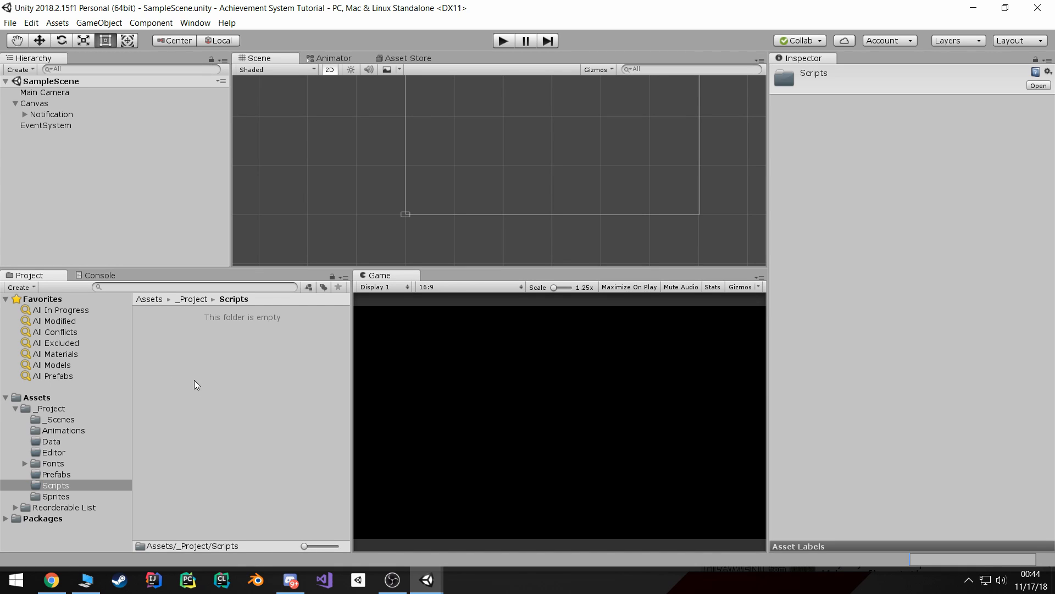
mouse_move(204, 378)
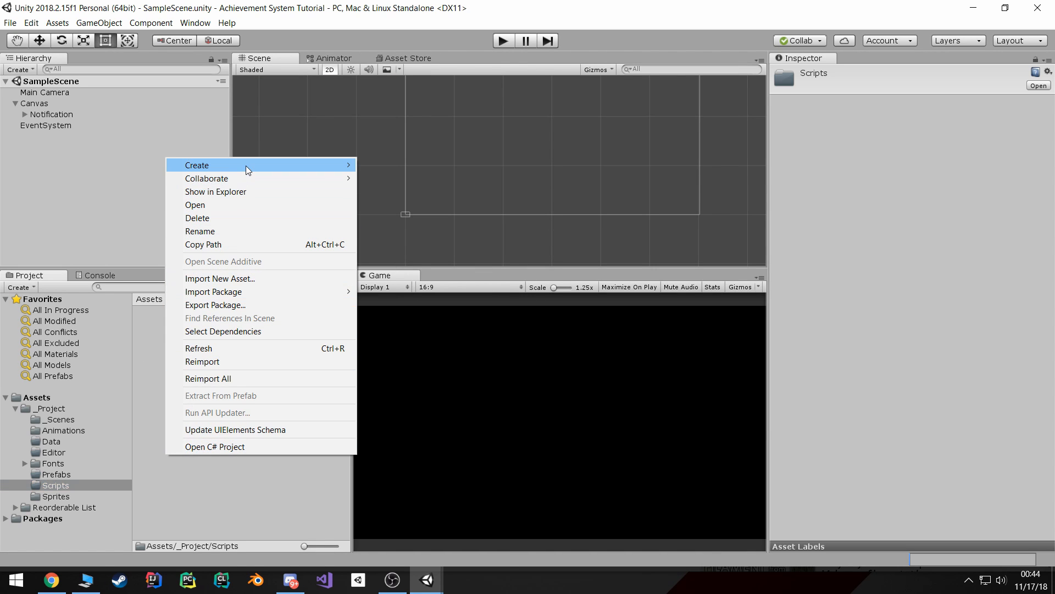
Create a C# script named Achievement in Scripts and open it in Visual Studio
click(197, 165)
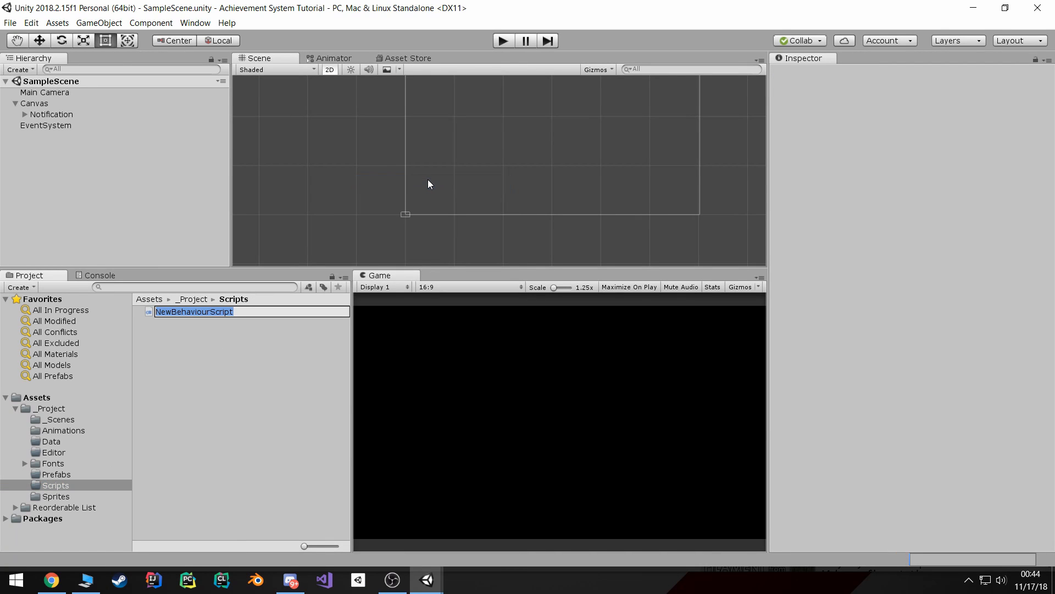
text(Achievement)
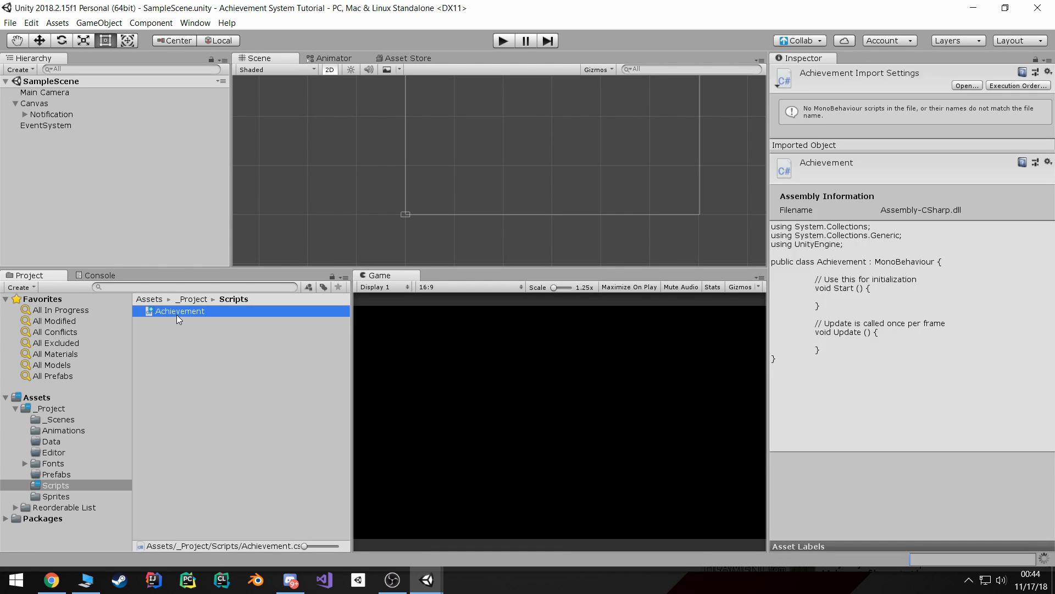
double_click(179, 310)
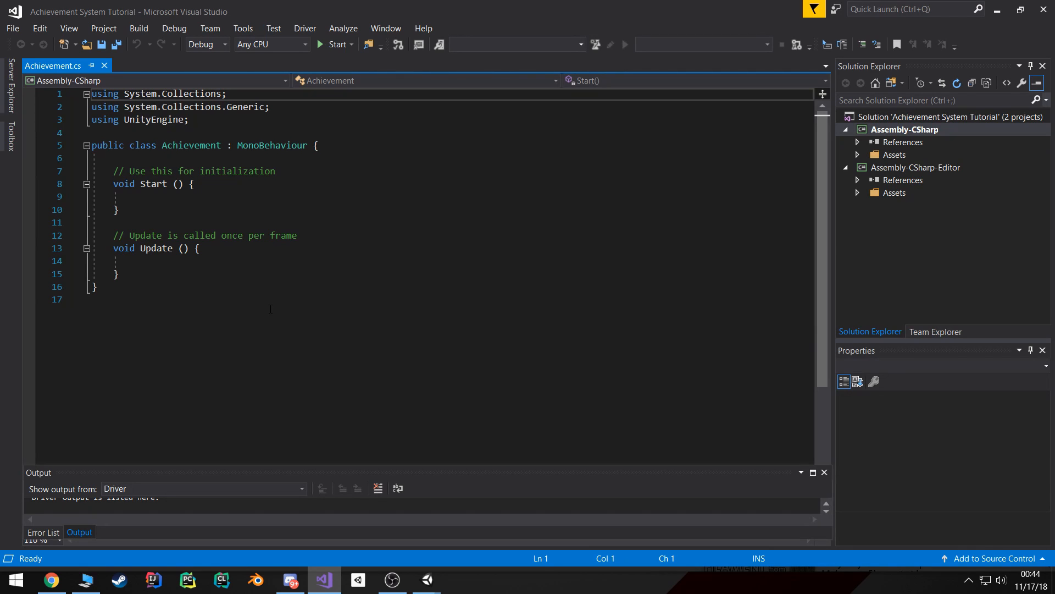
Strip Start/Update and the MonoBehaviour base, leaving a [System.Serializable] empty Achievement class
drag(94, 172, 119, 275)
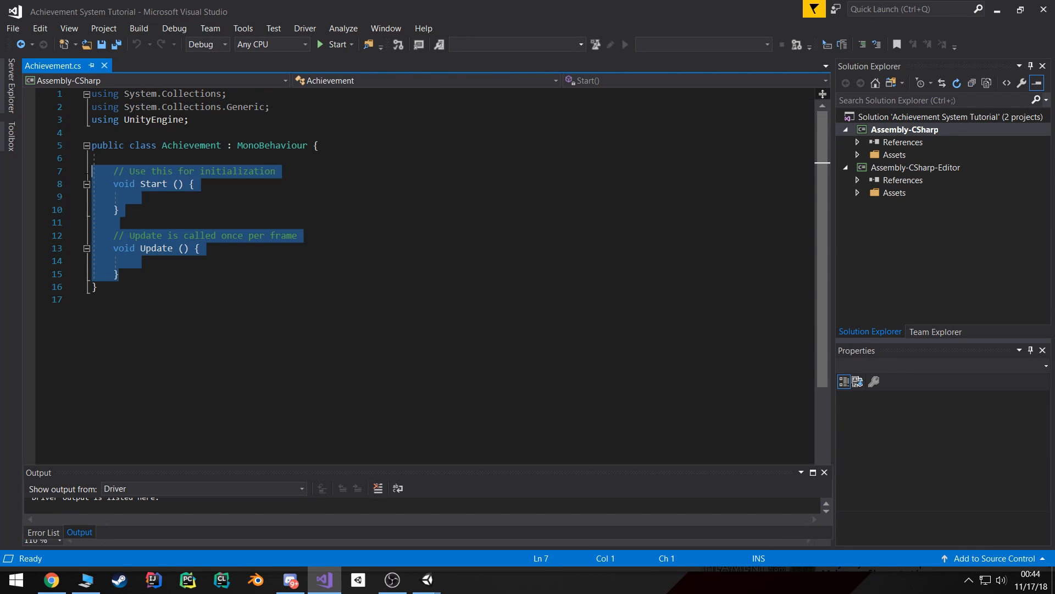
key(Delete)
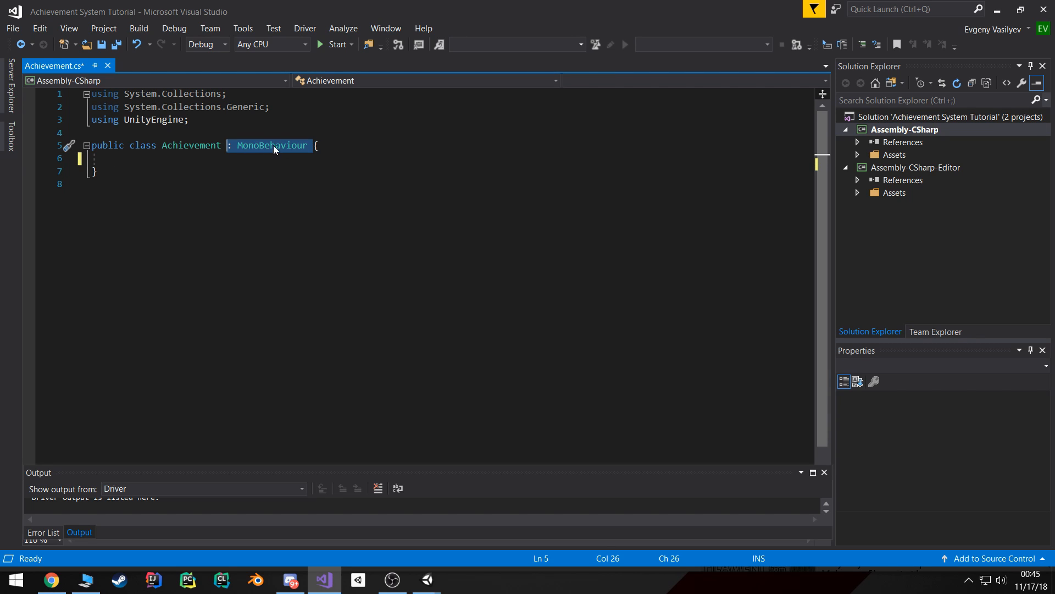
key(Delete)
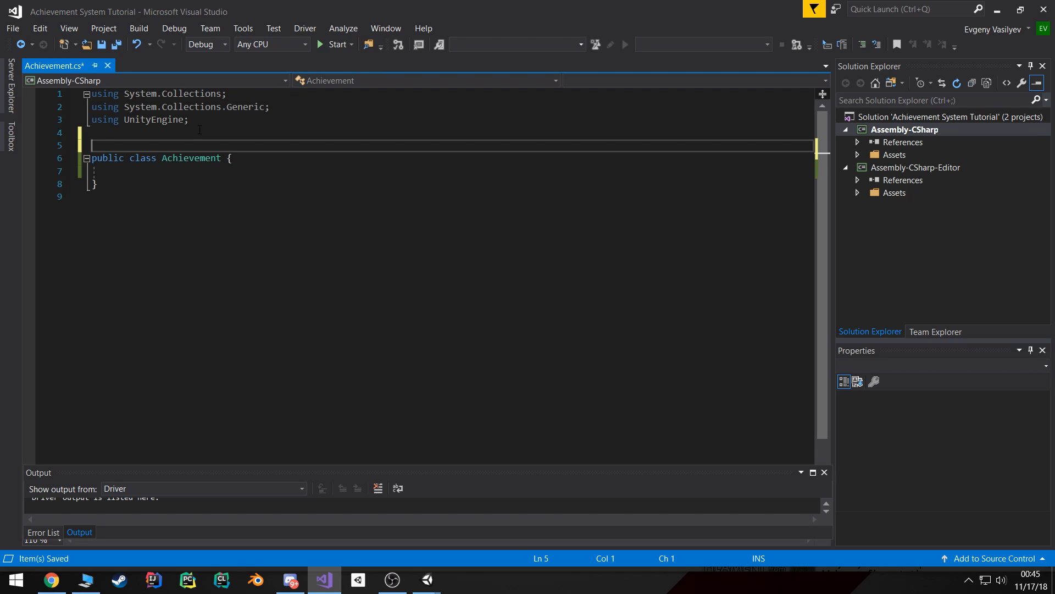
text([])
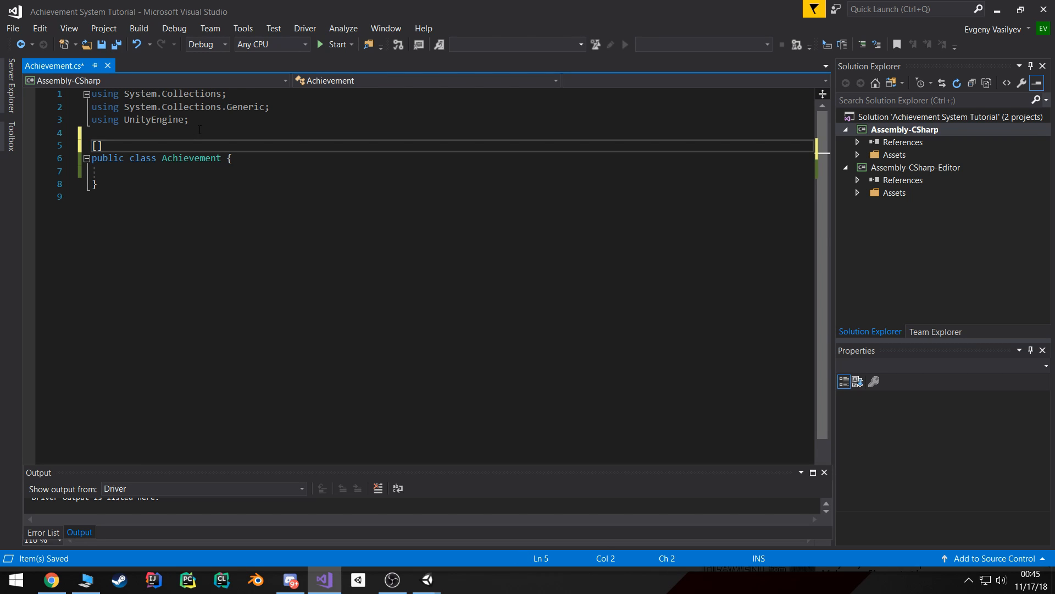
text(Sys)
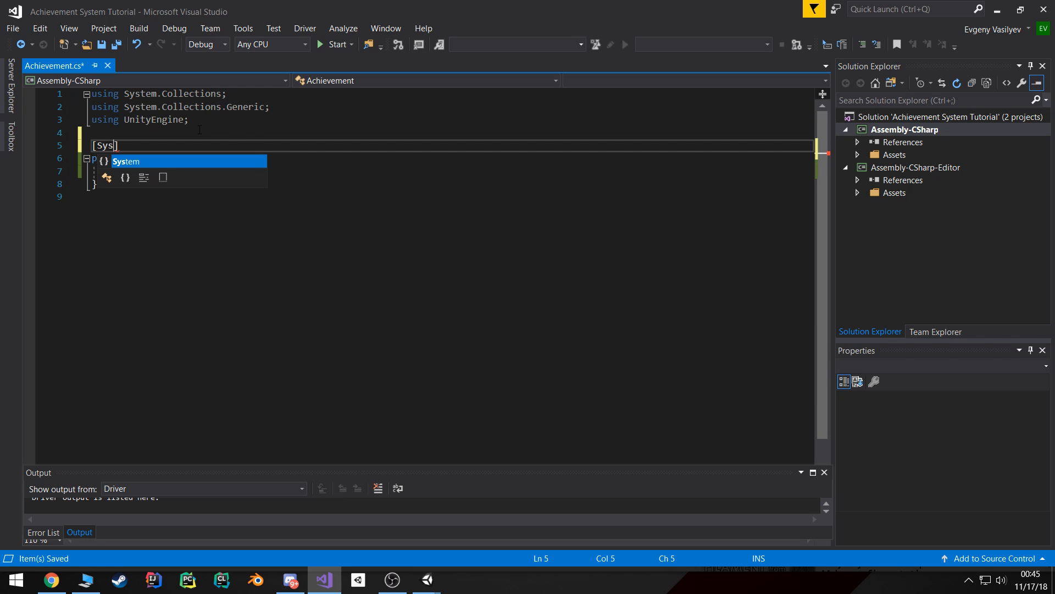
text(tem.Serializable)
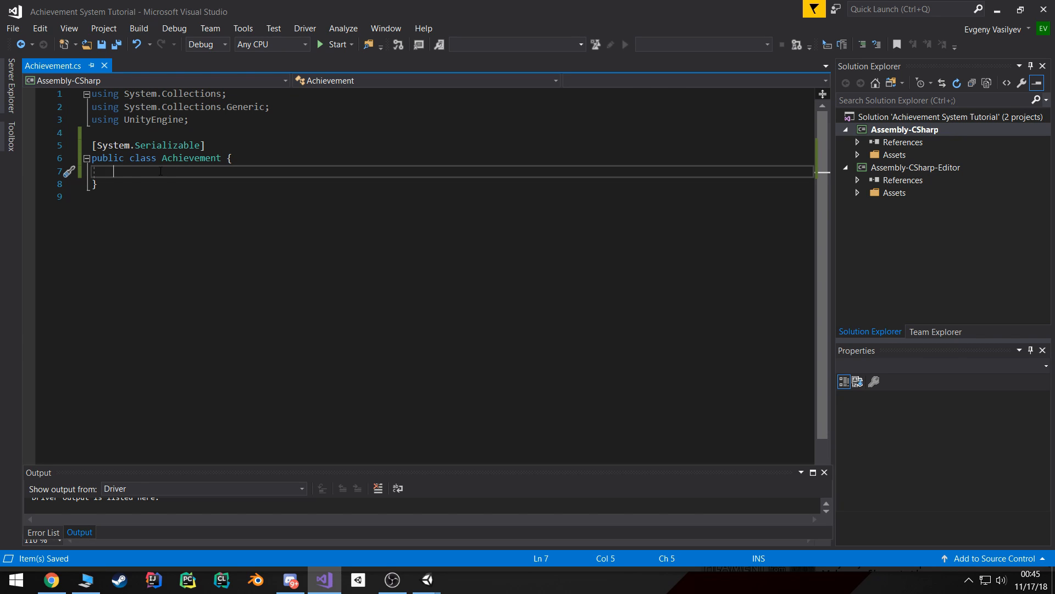
Declare public string id, title, description fields, then create and open an AchievementDatabase script
text(public st)
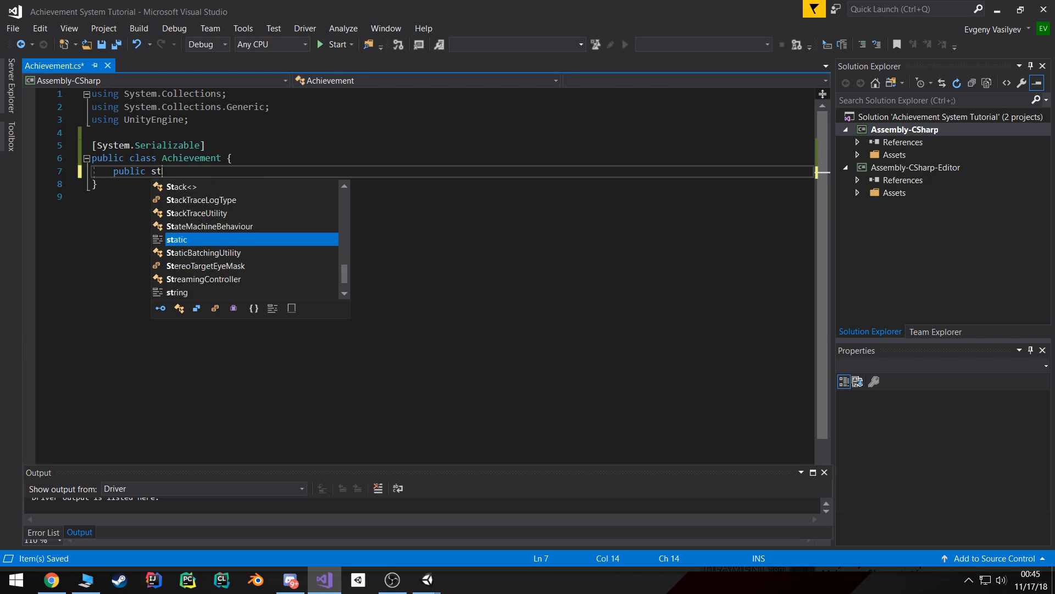
text(ring id;)
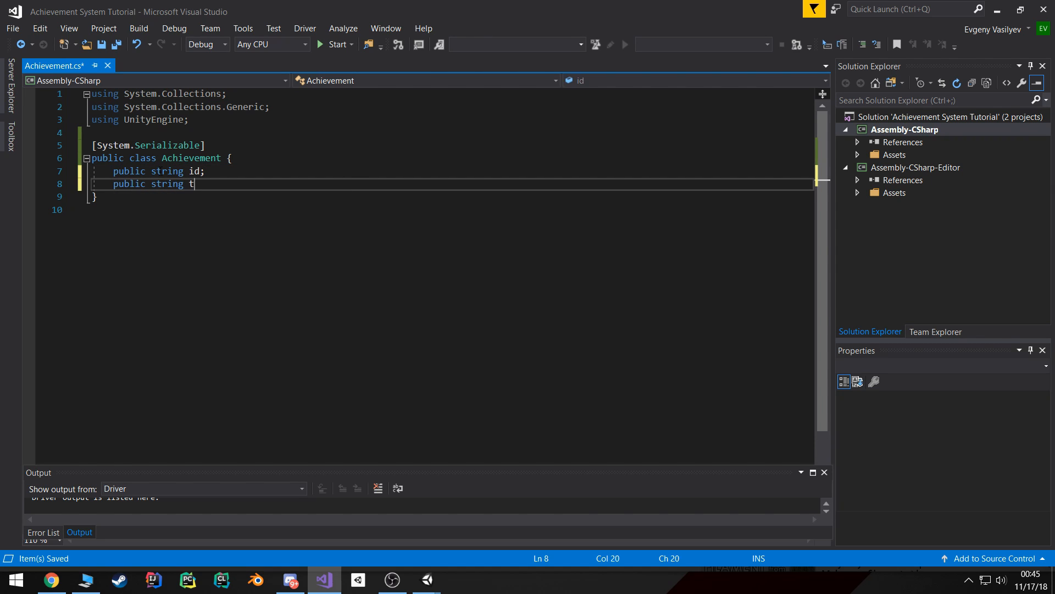
text(itle;)
text(public string descr)
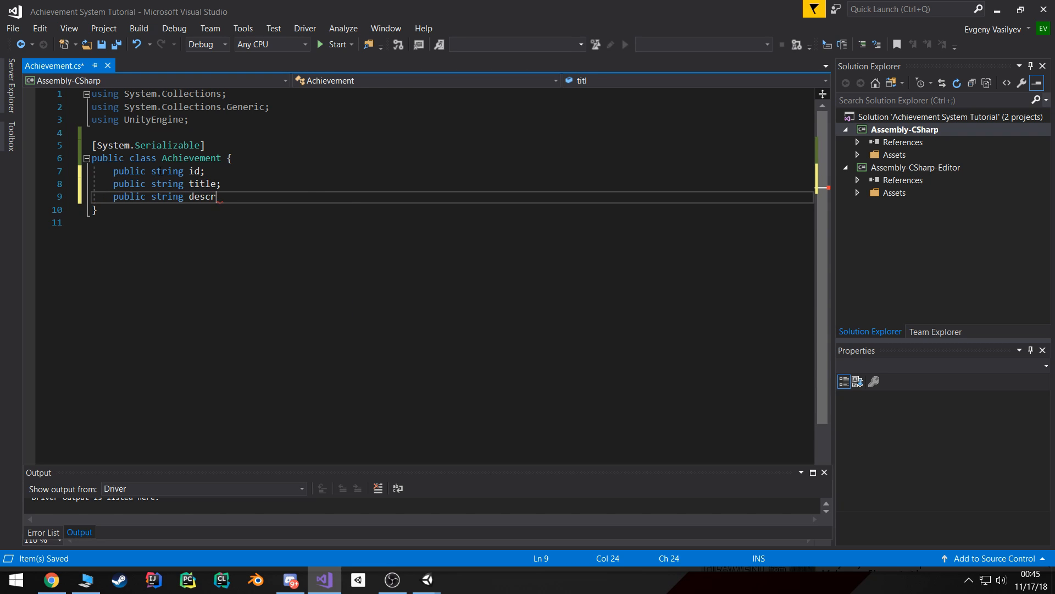
text(iption;)
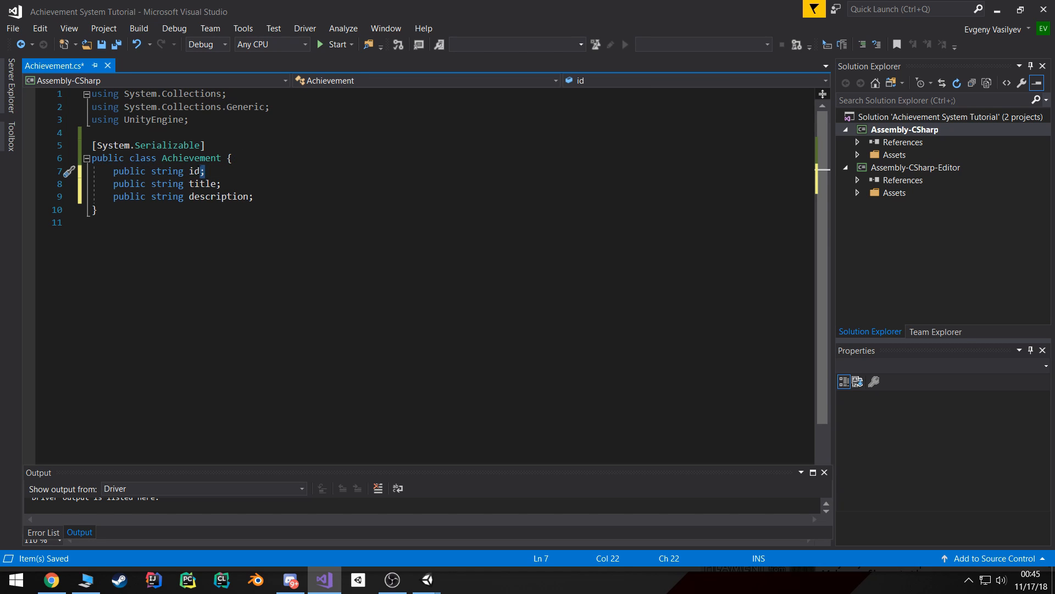
double_click(193, 171)
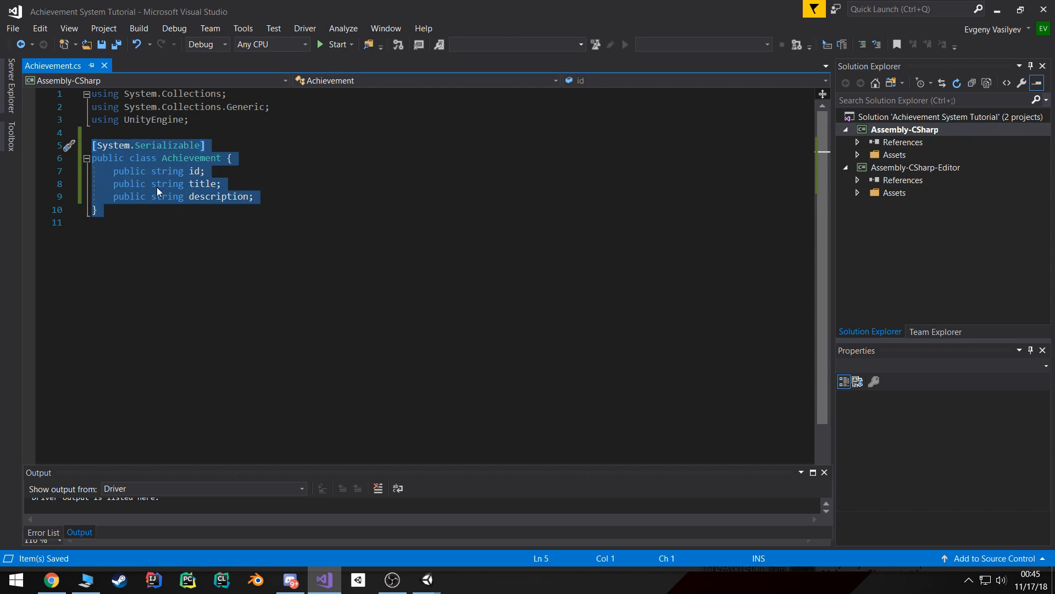
mouse_move(200, 181)
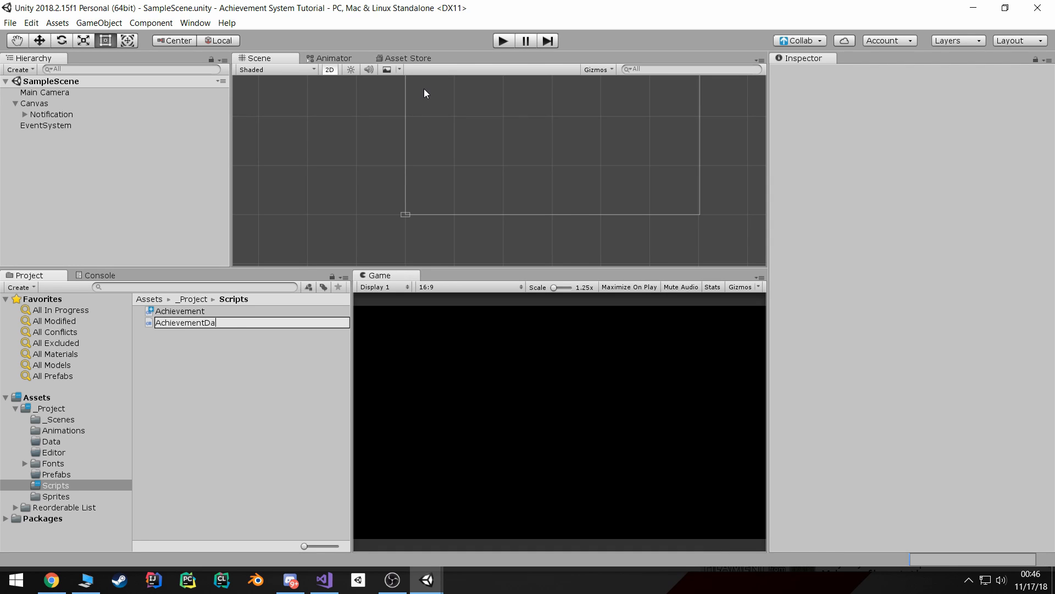
text(tabase)
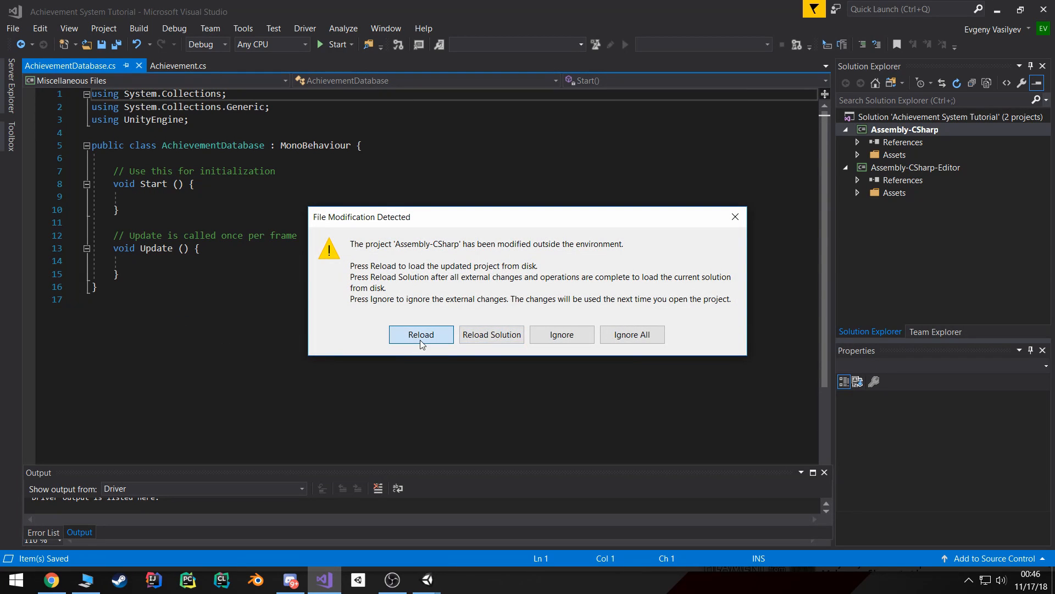
Reload, remove Start/Update, and derive AchievementDatabase from ScriptableObject with a CreateAssetMenu attribute
click(421, 335)
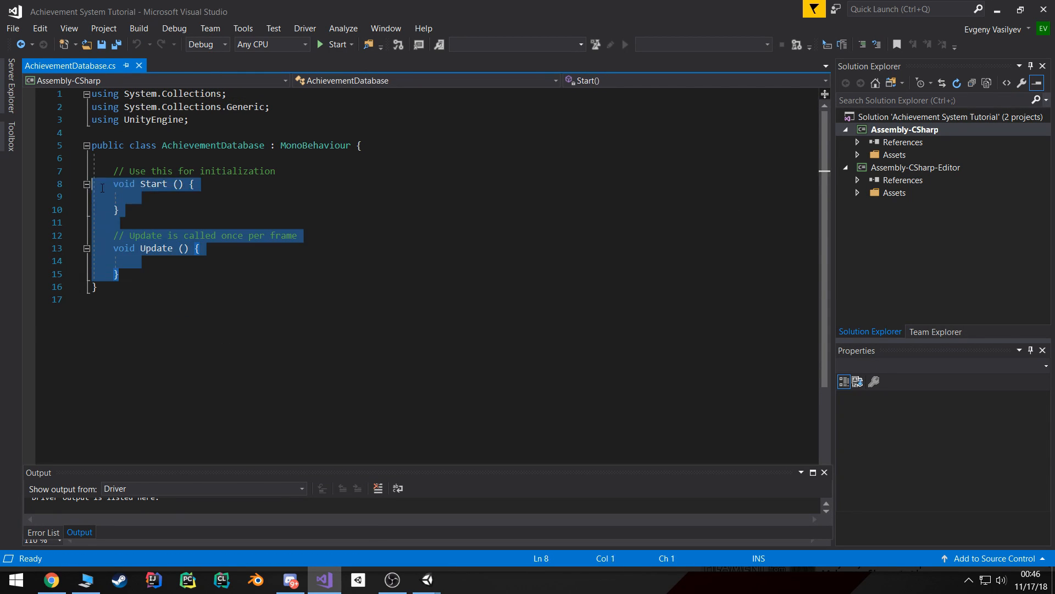
key(Delete)
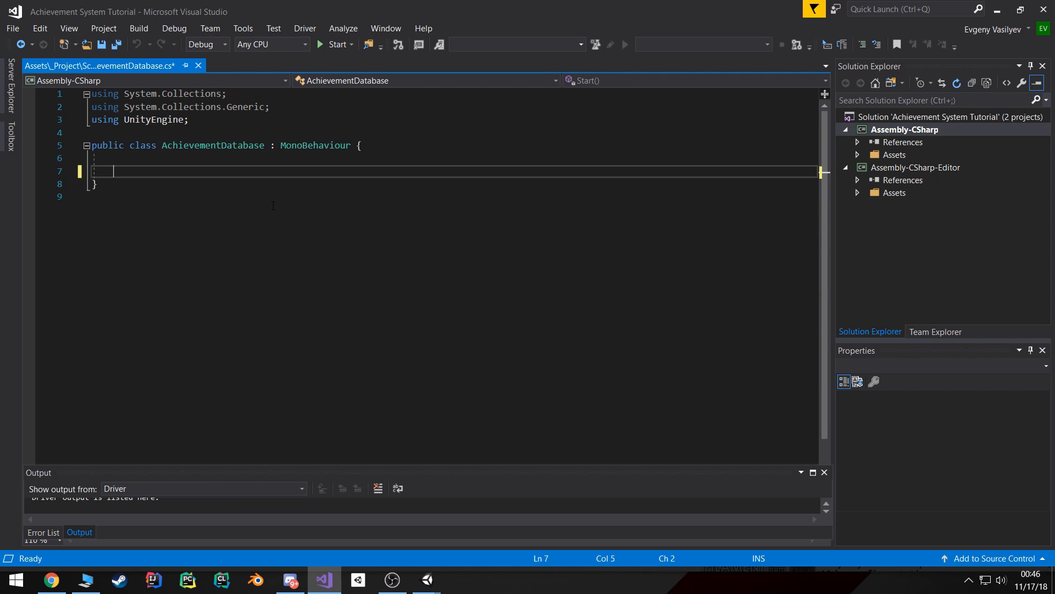
key(ctrl+s)
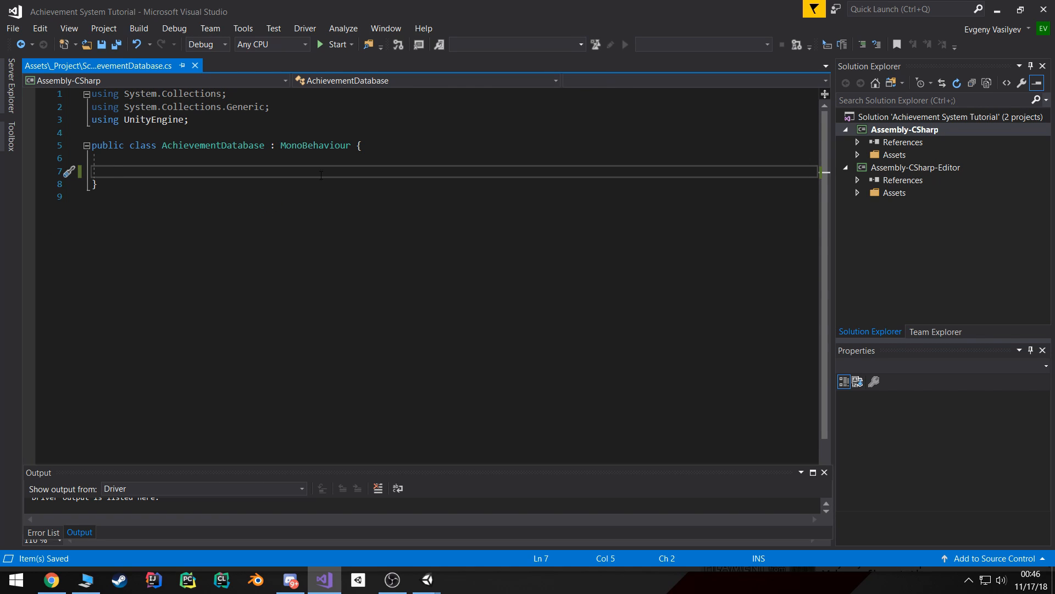
double_click(315, 146)
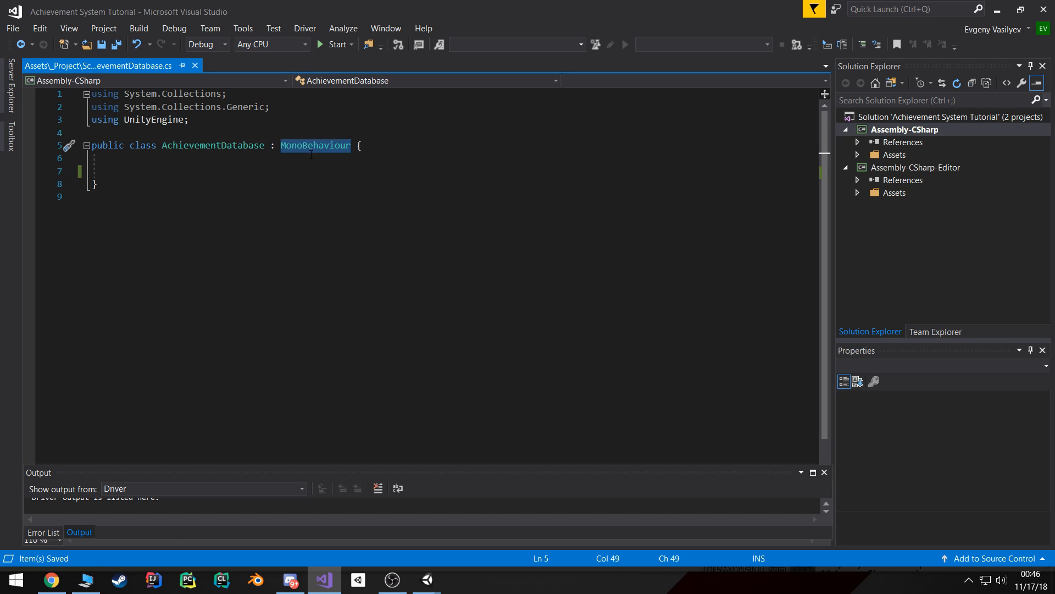
text(ScriptableObject)
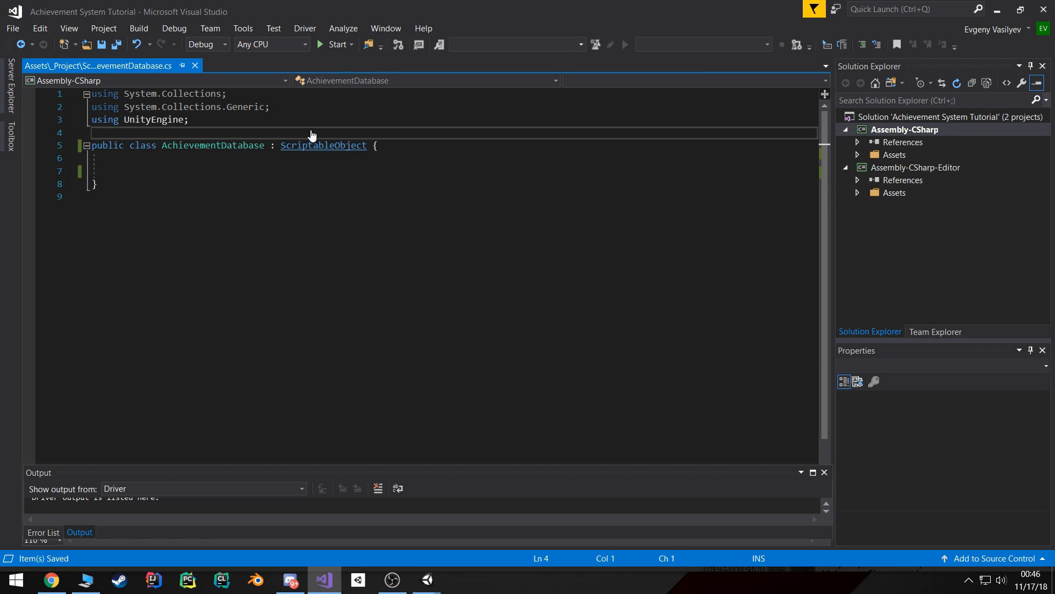
text([c)
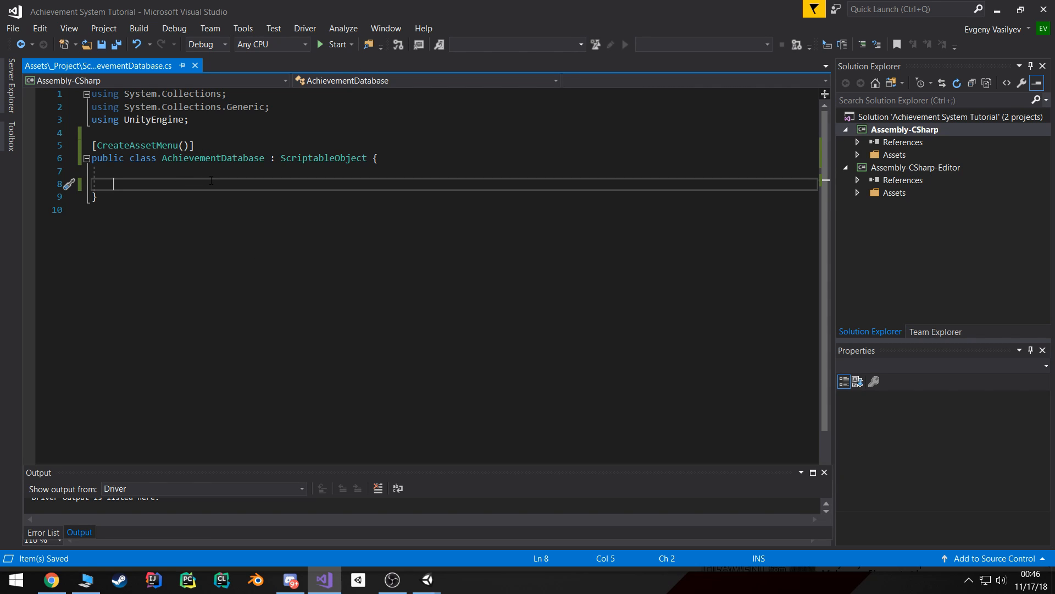
Declare a public List<Achievement> achievements field in AchievementDatabase
text(public)
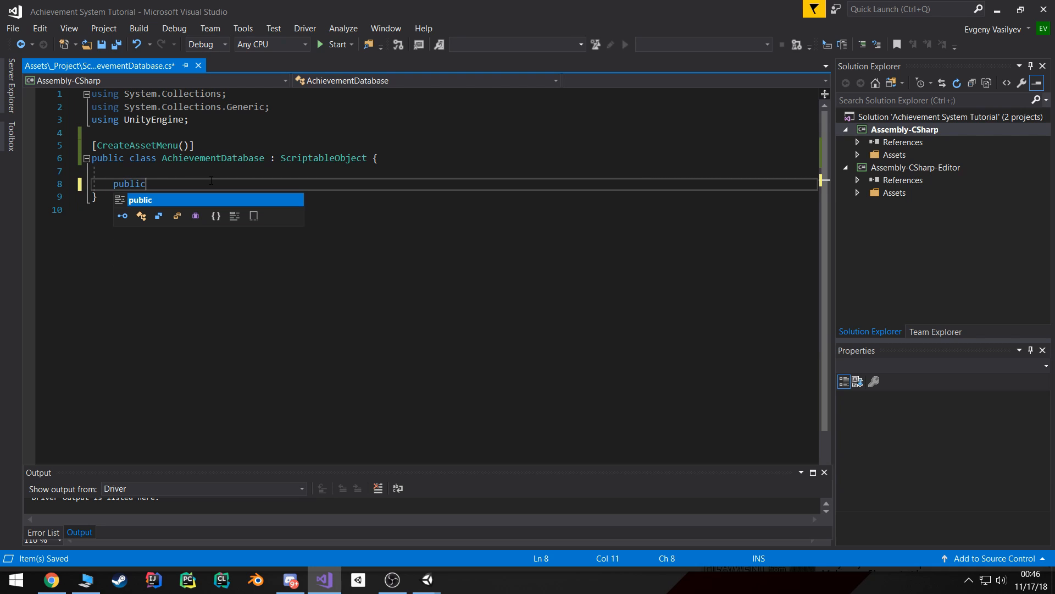
text(List<>)
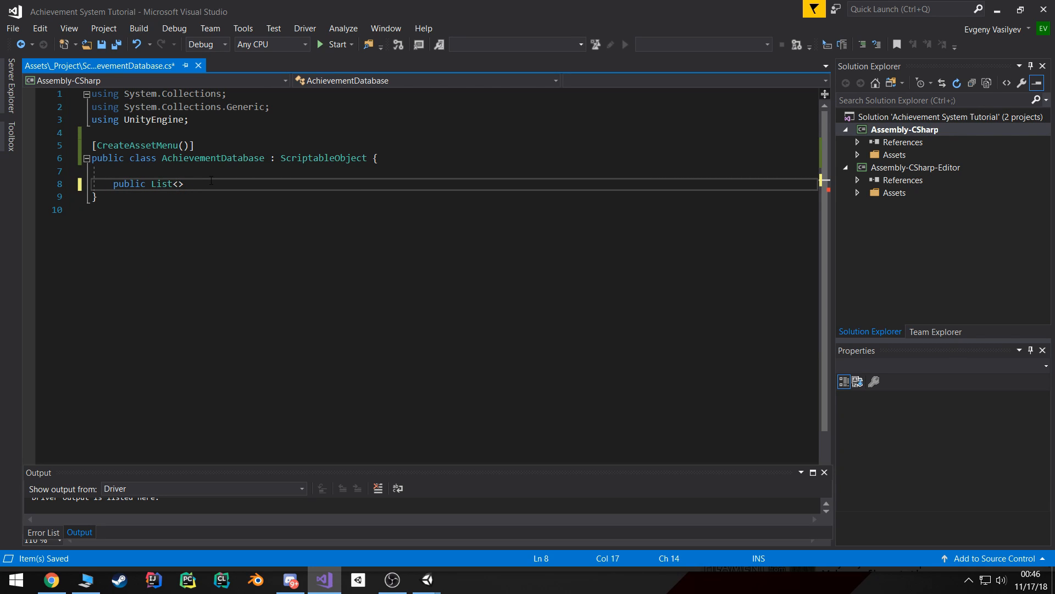
text(A)
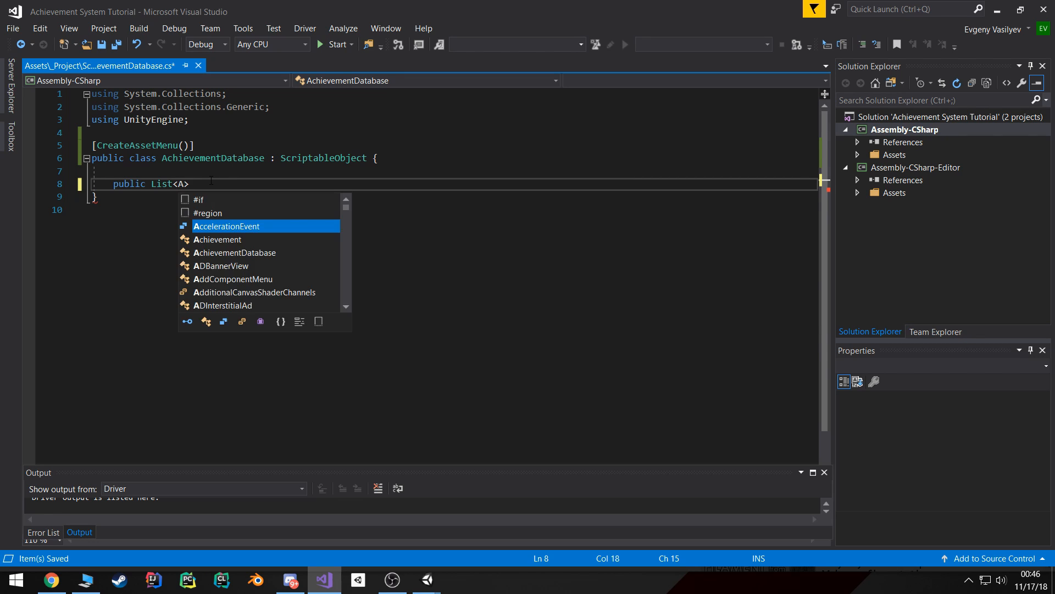
text(Achievement> achi)
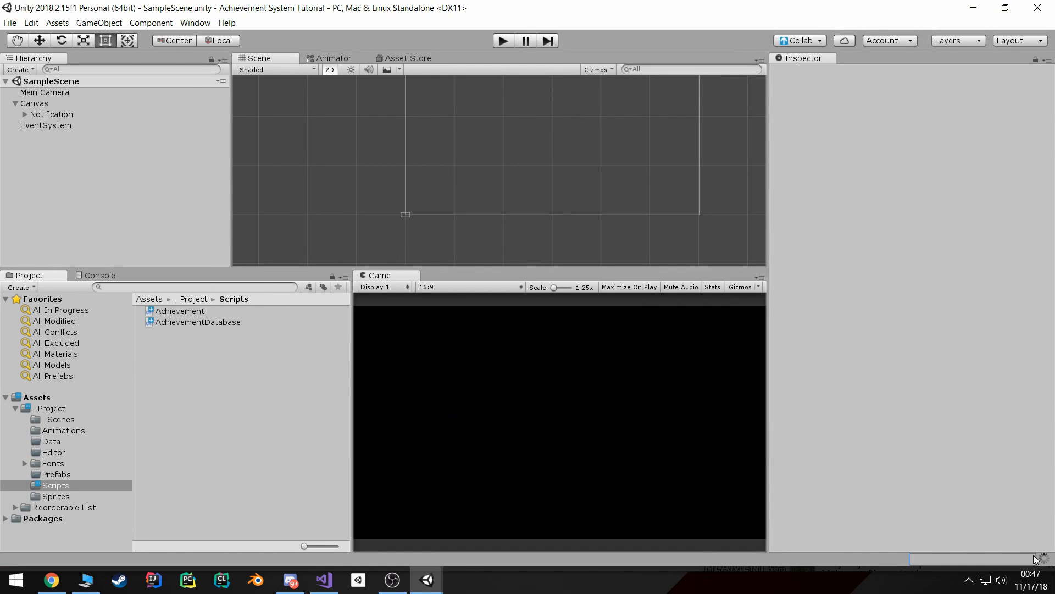
mouse_move(1009, 527)
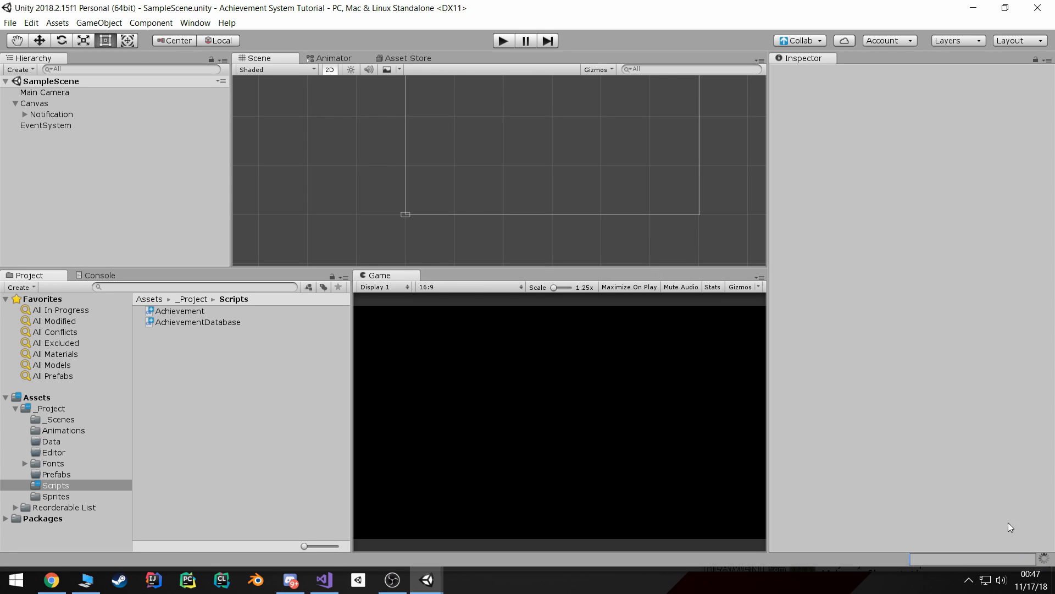
mouse_move(65, 444)
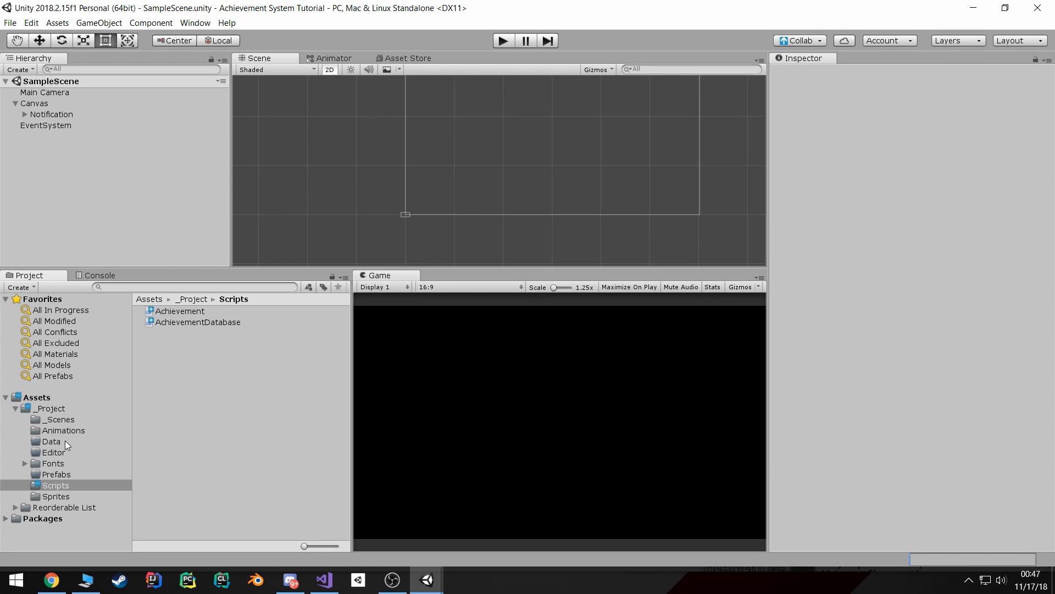
Create an Achievement Database asset in the Data folder via the Create menu
right_click(51, 441)
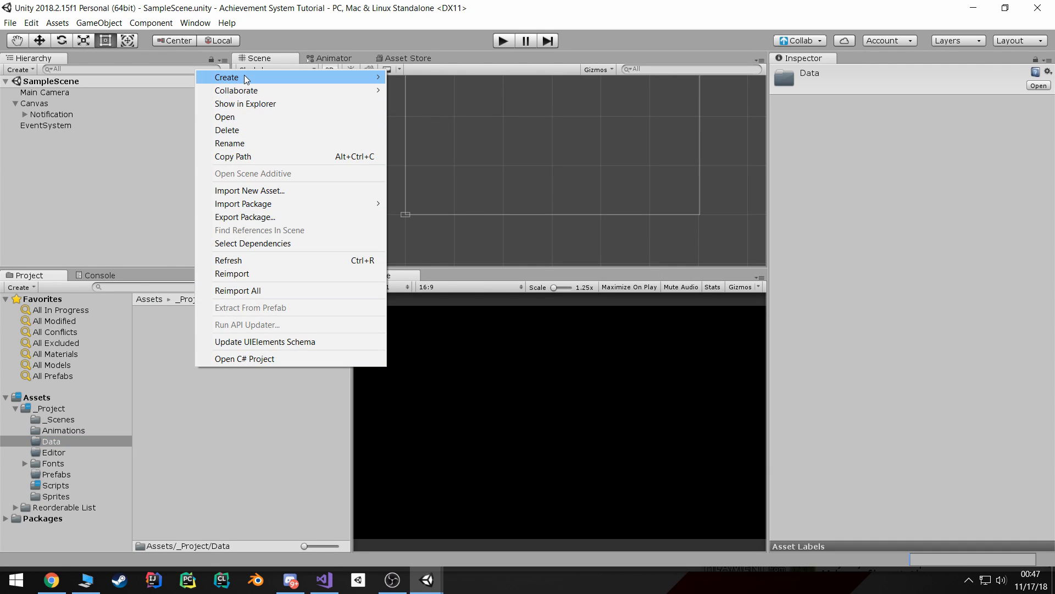
mouse_move(242, 77)
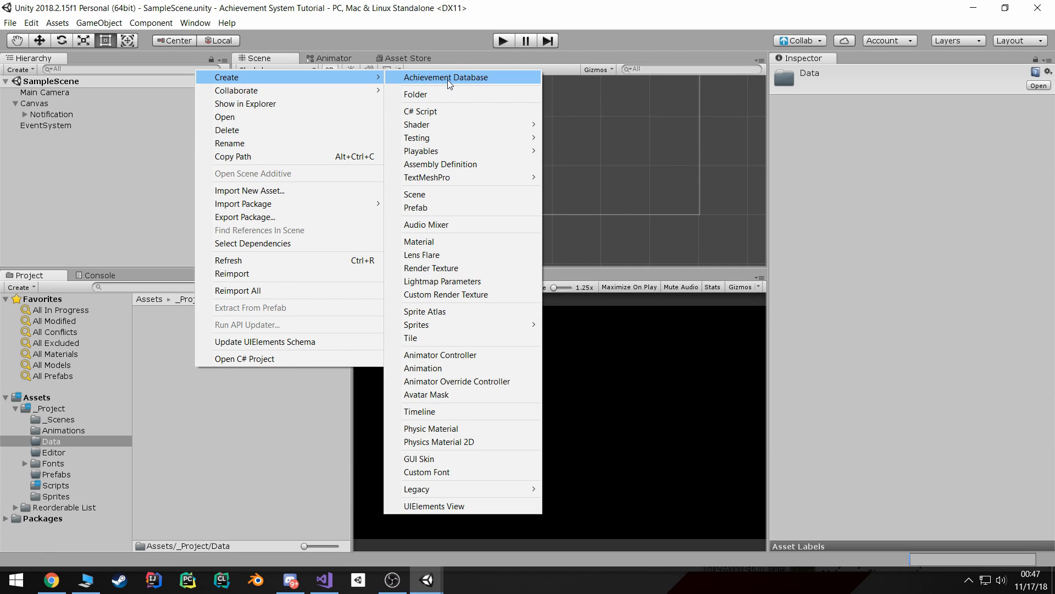
click(446, 77)
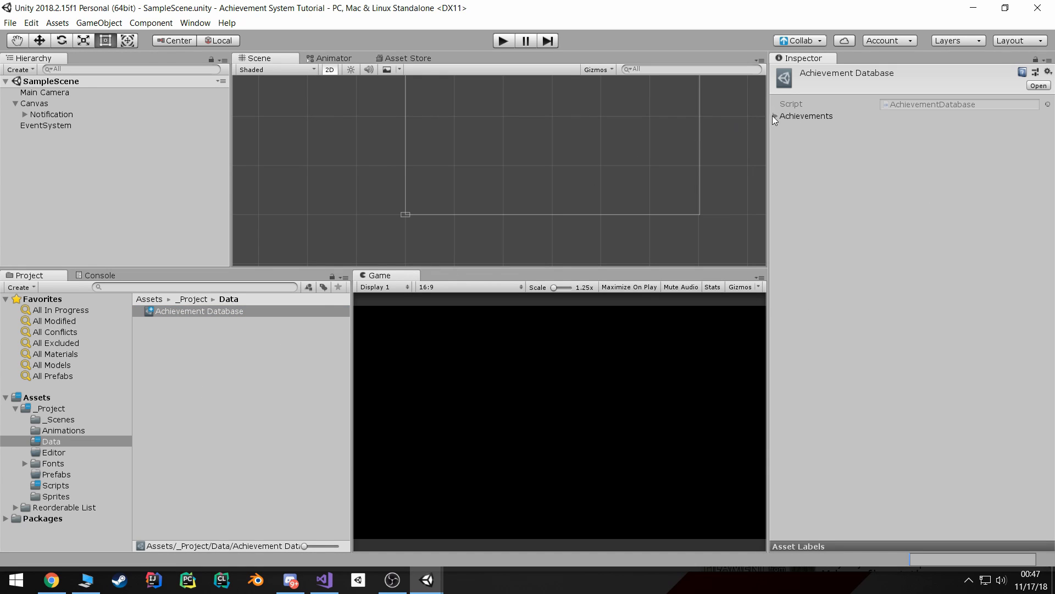
Expand Achievements, set size 1 and fill placeholder Id/Title/Description text, then set size 3
click(774, 116)
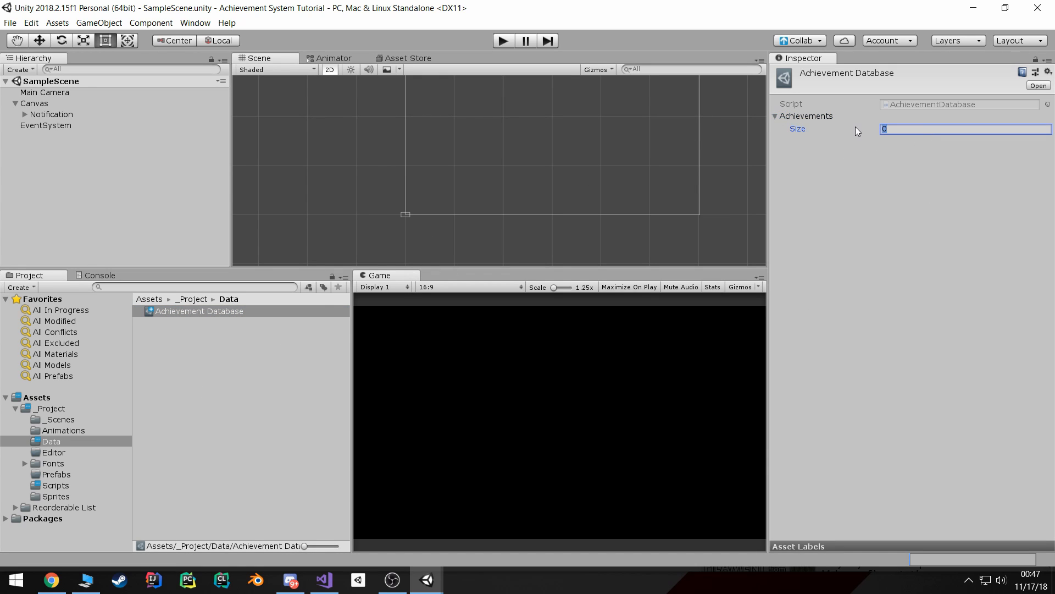
text(1)
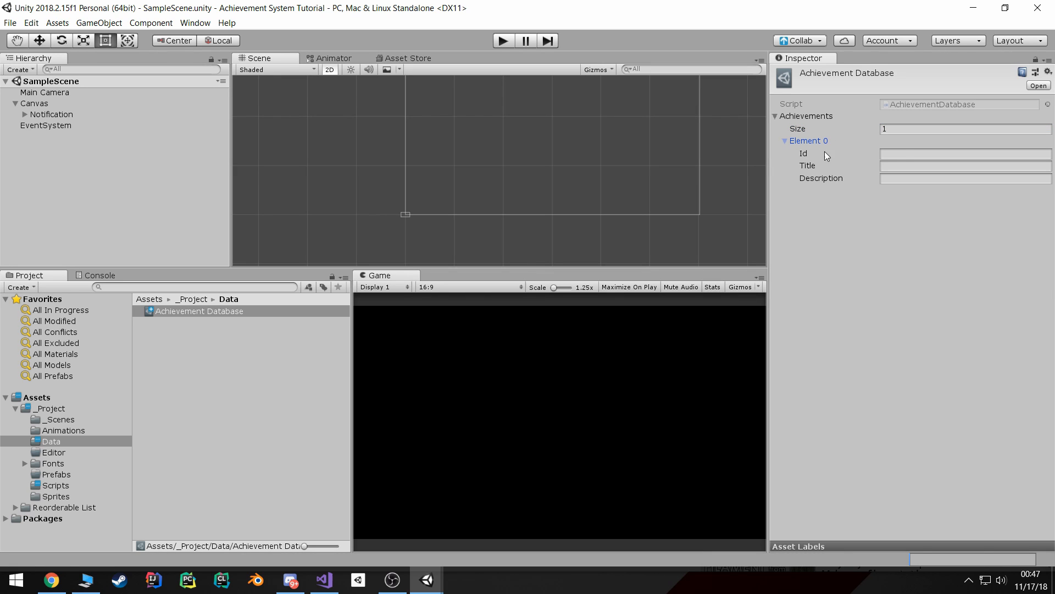
click(964, 154)
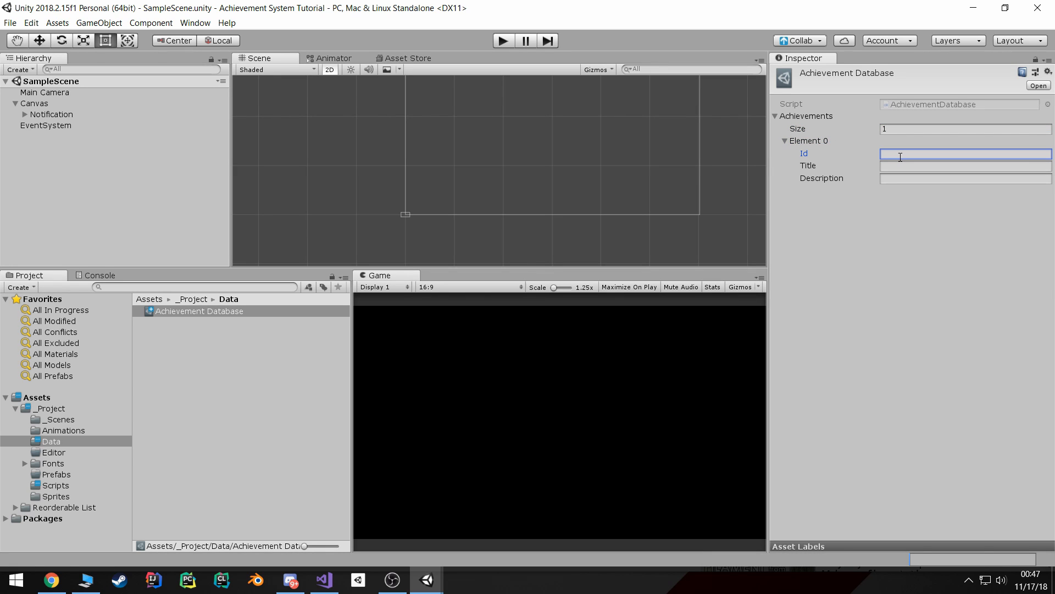
text(as)
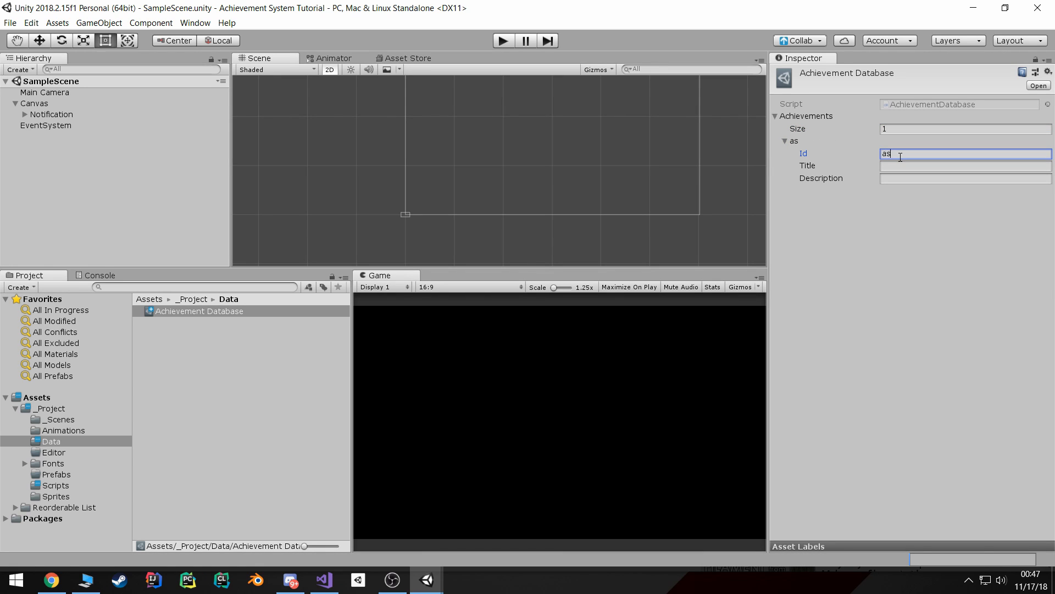
text(asdahsd)
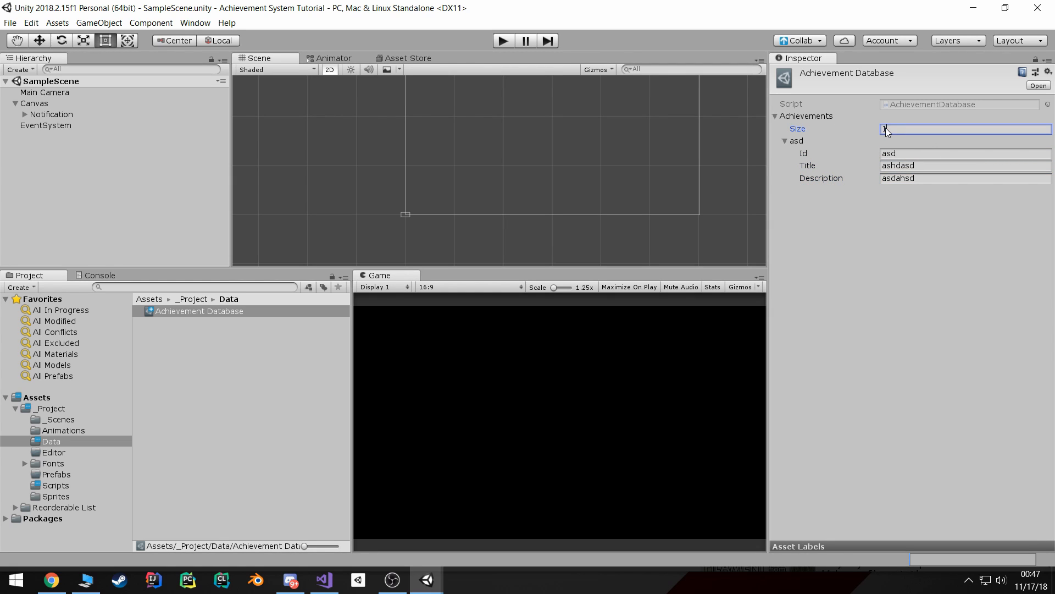
text(3)
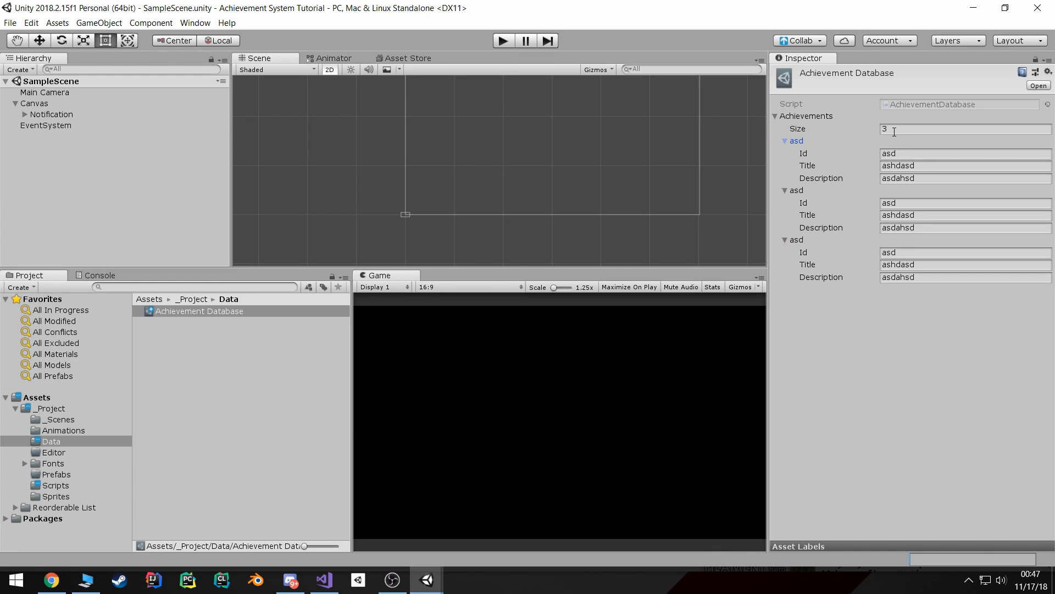
Change the list size to 2, 1, then 4 and collapse the Achievements list
click(963, 128)
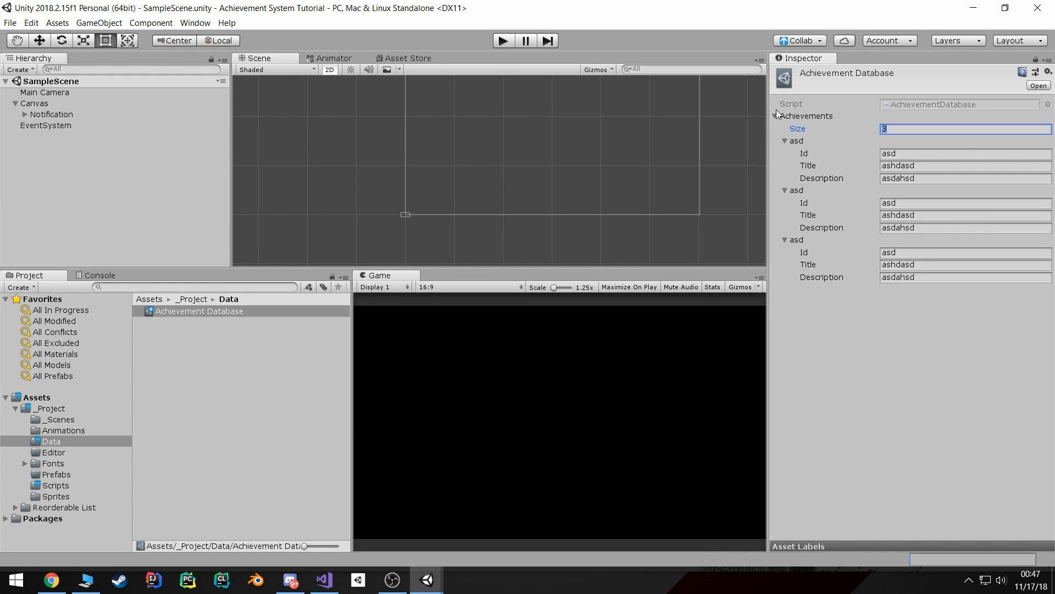
text(2)
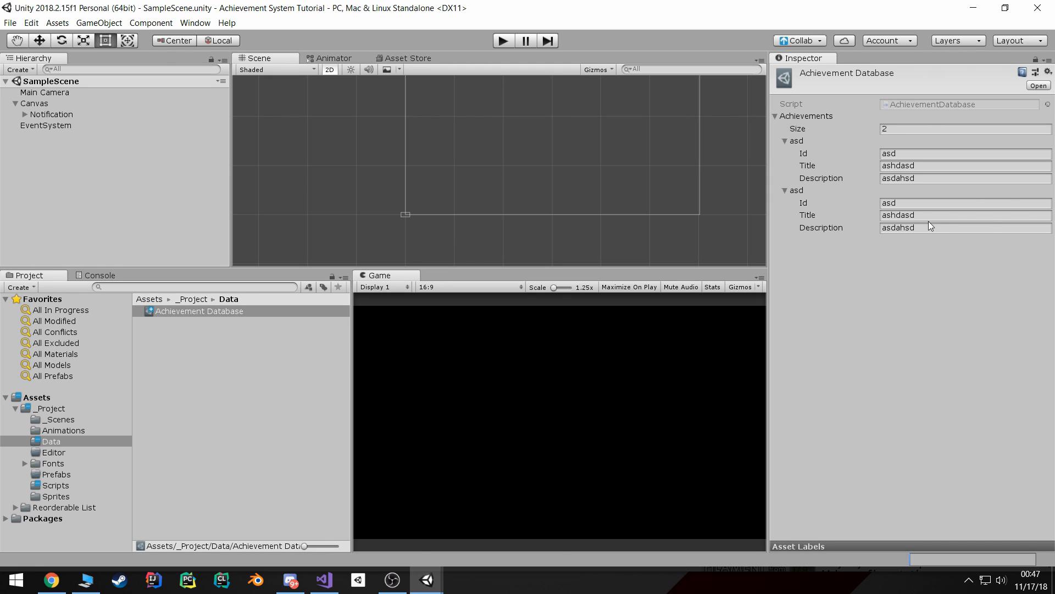
click(965, 128)
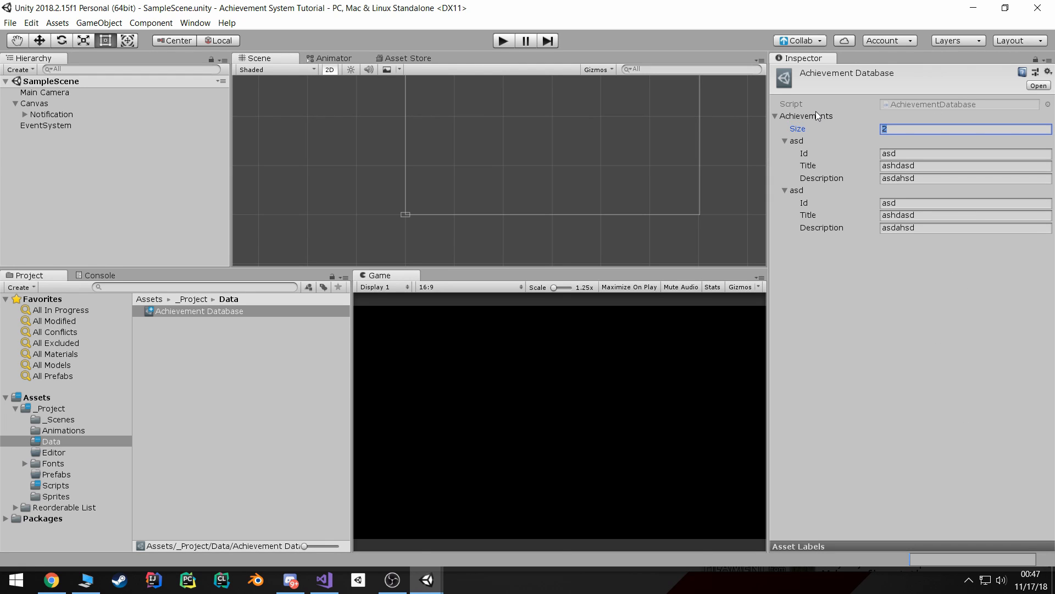
text(1)
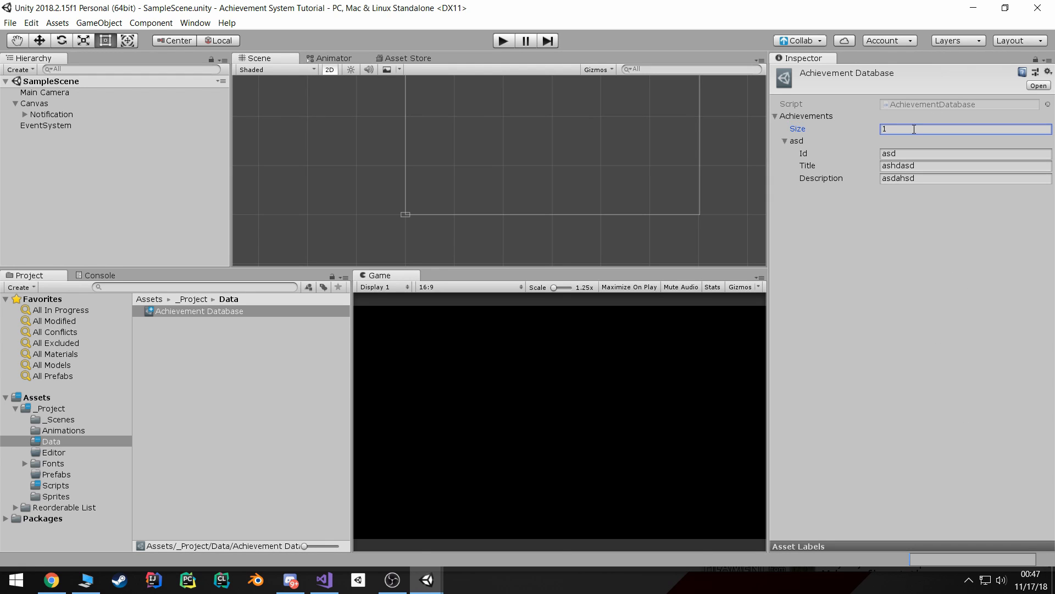
text(4)
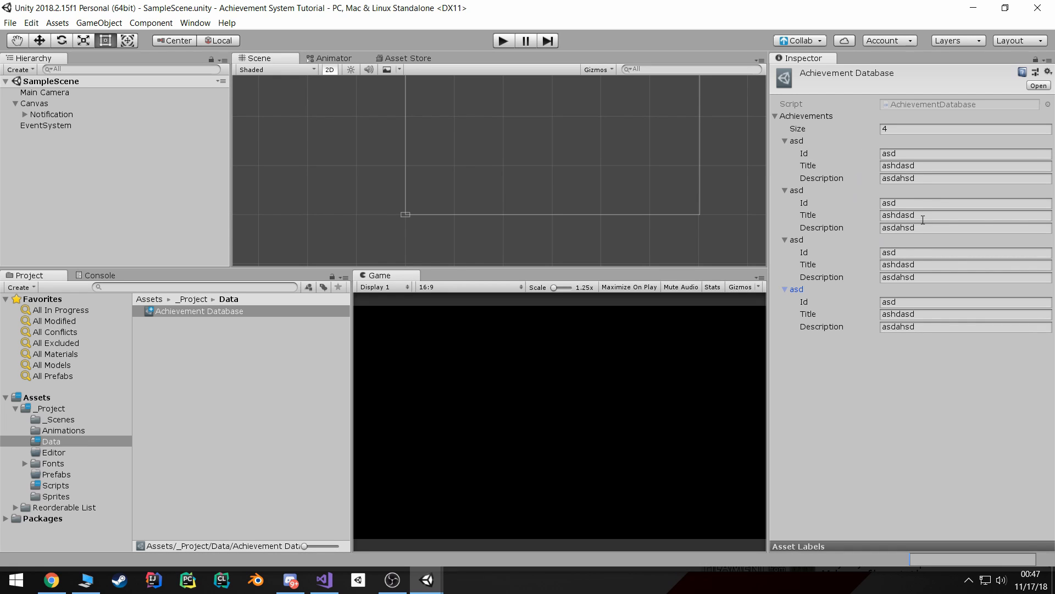
mouse_move(882, 144)
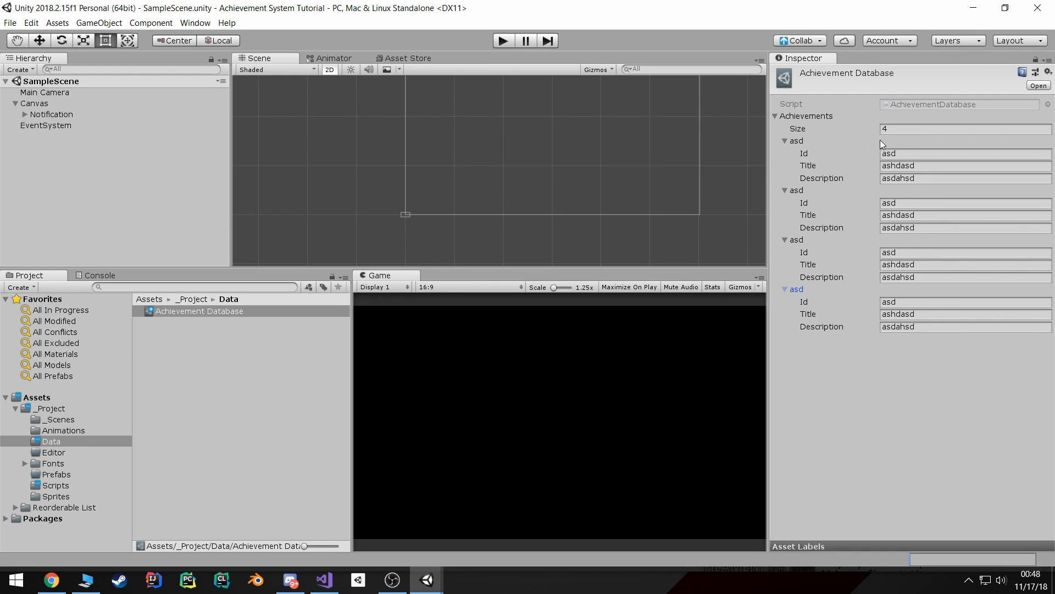
click(963, 129)
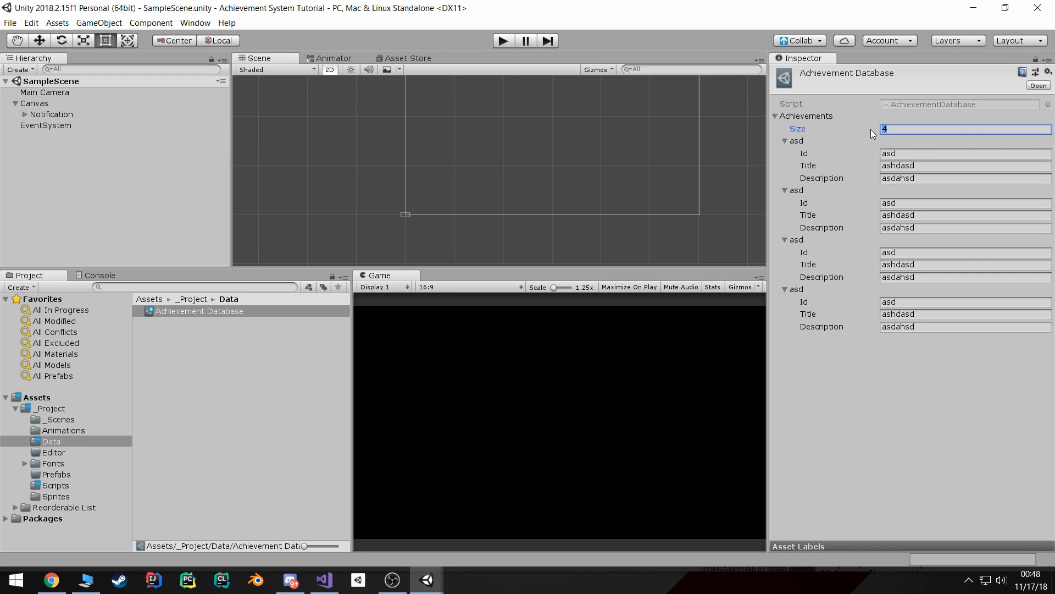
click(775, 116)
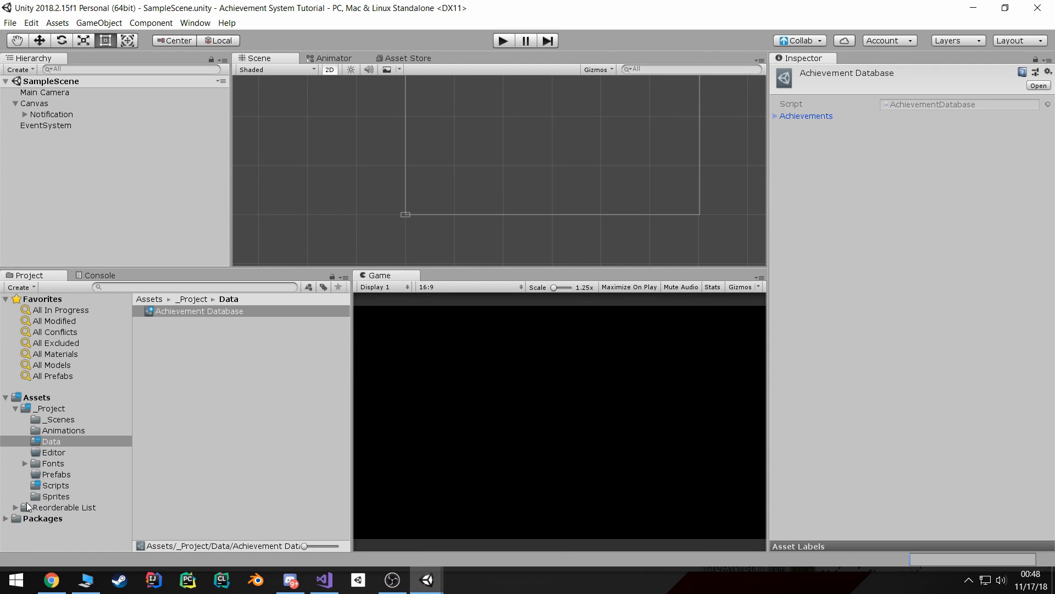
Browse the Reorderable List and Scripts folders back to the AchievementDatabase code
click(65, 507)
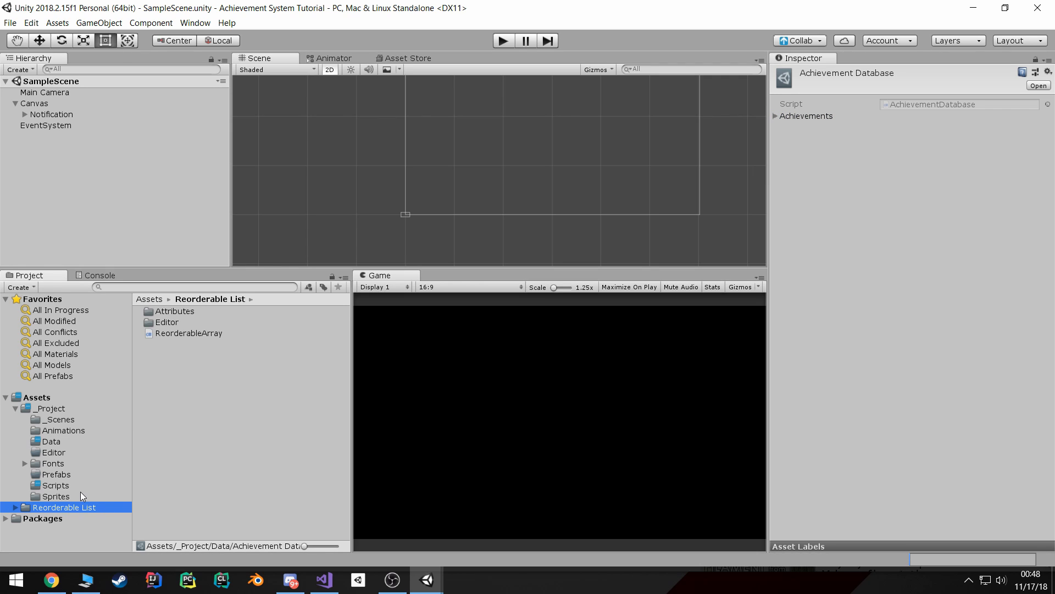
click(54, 485)
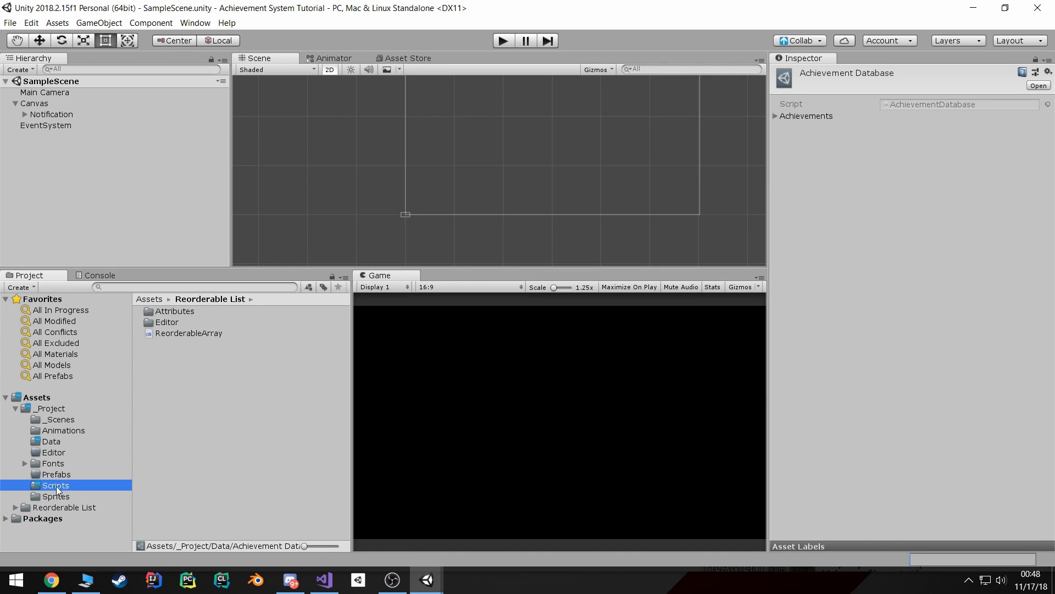
click(55, 485)
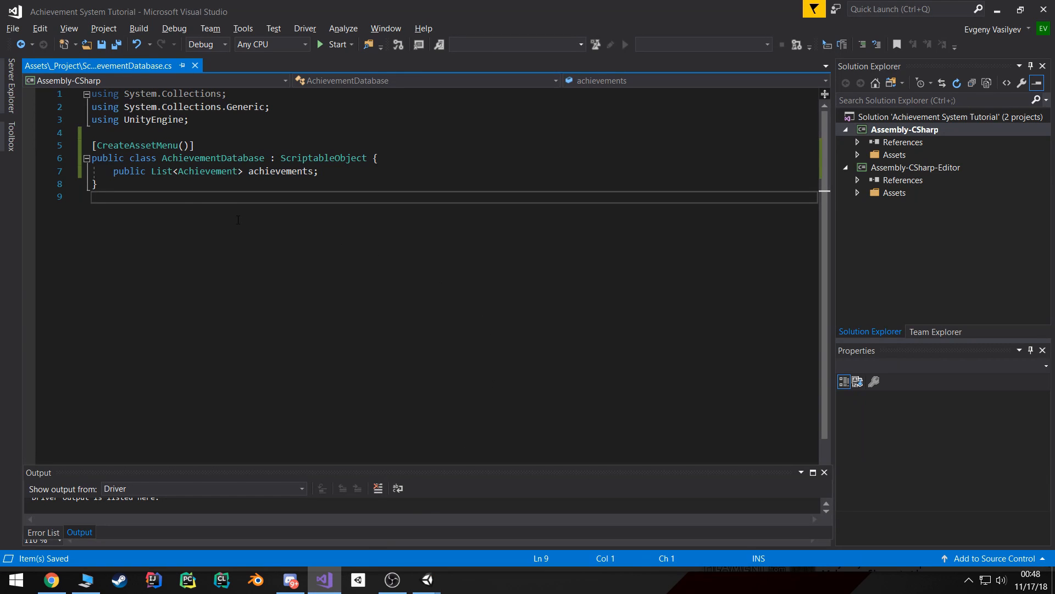
Add 'using Malee;' and a [Reorderable] attribute above the achievements field
key(Enter)
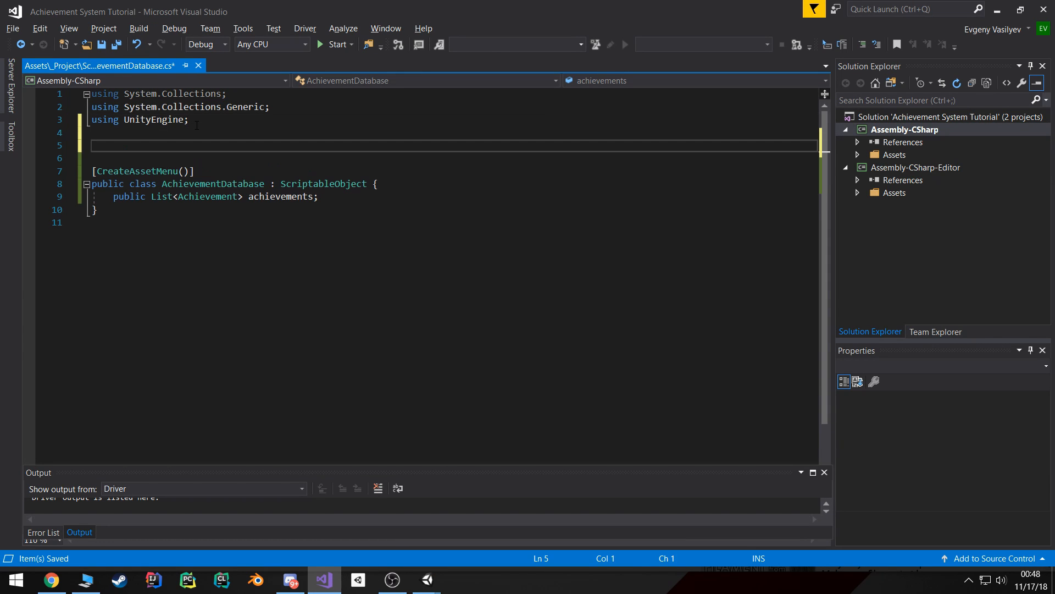
text(using Malee;)
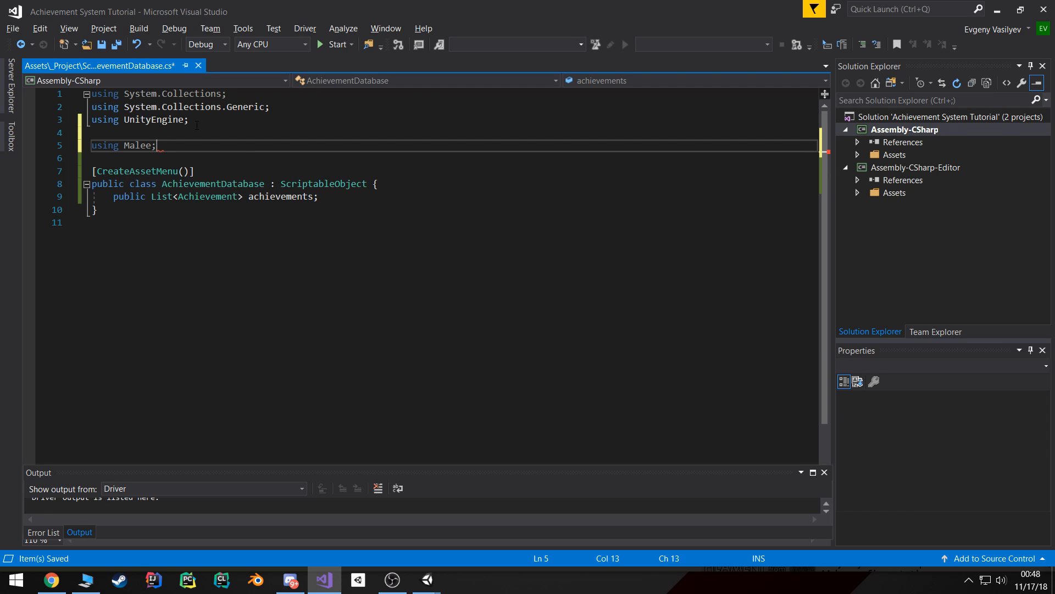
double_click(139, 145)
text([)
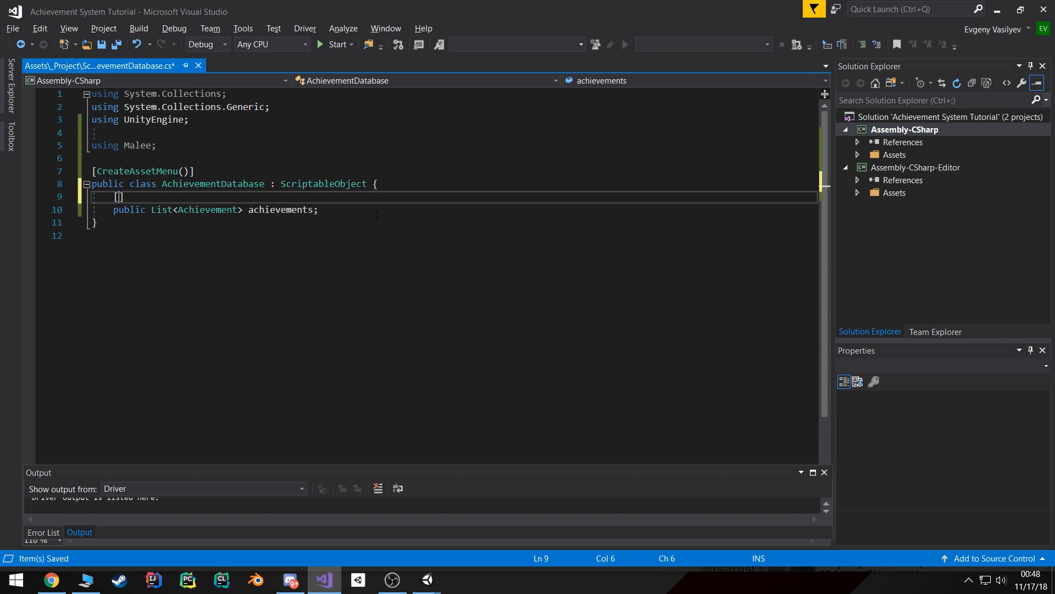
text(Reorderable)
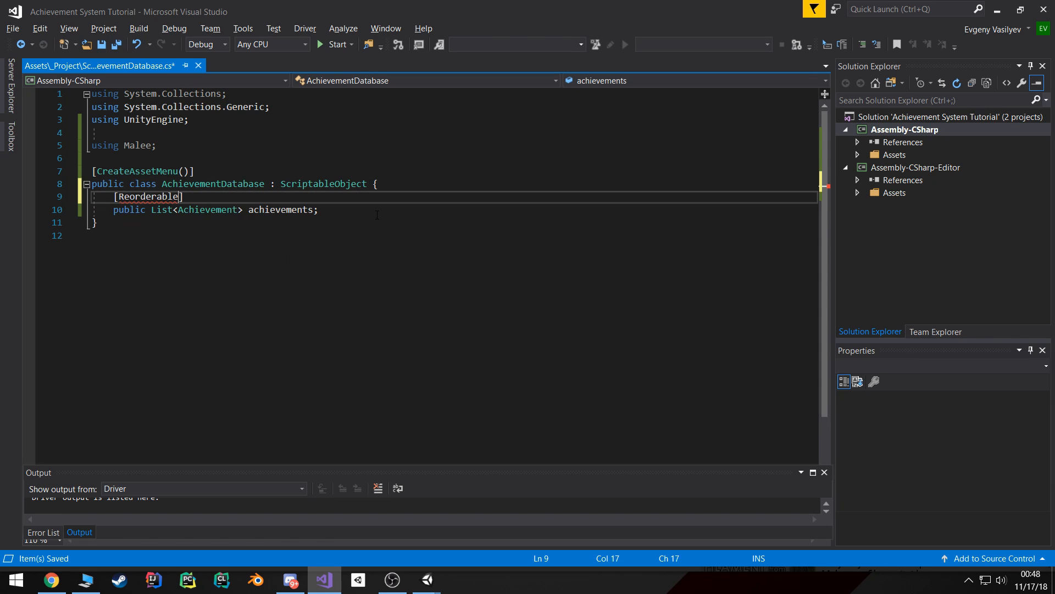
double_click(146, 195)
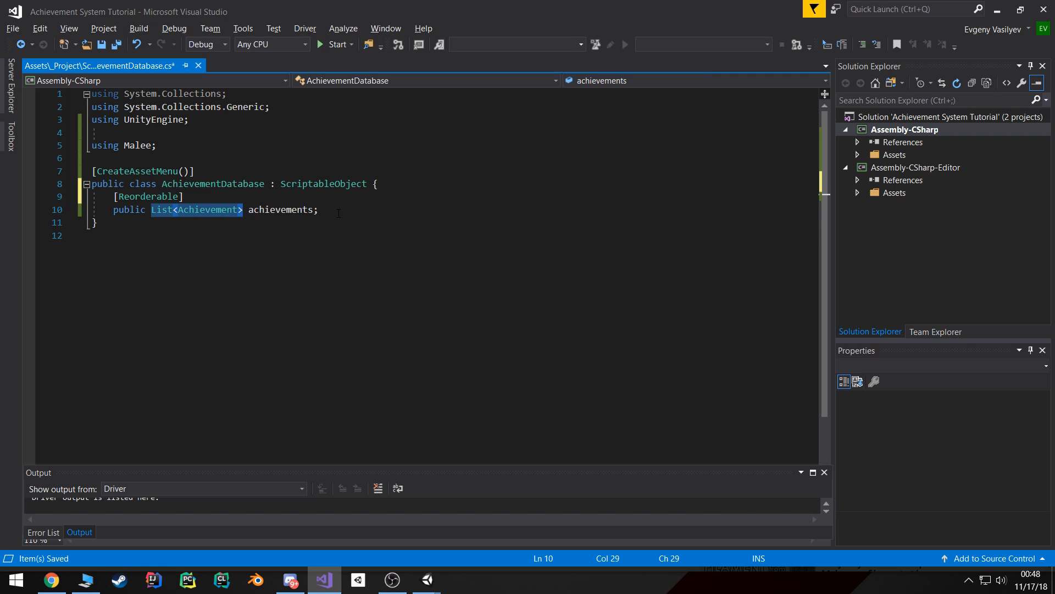
click(322, 208)
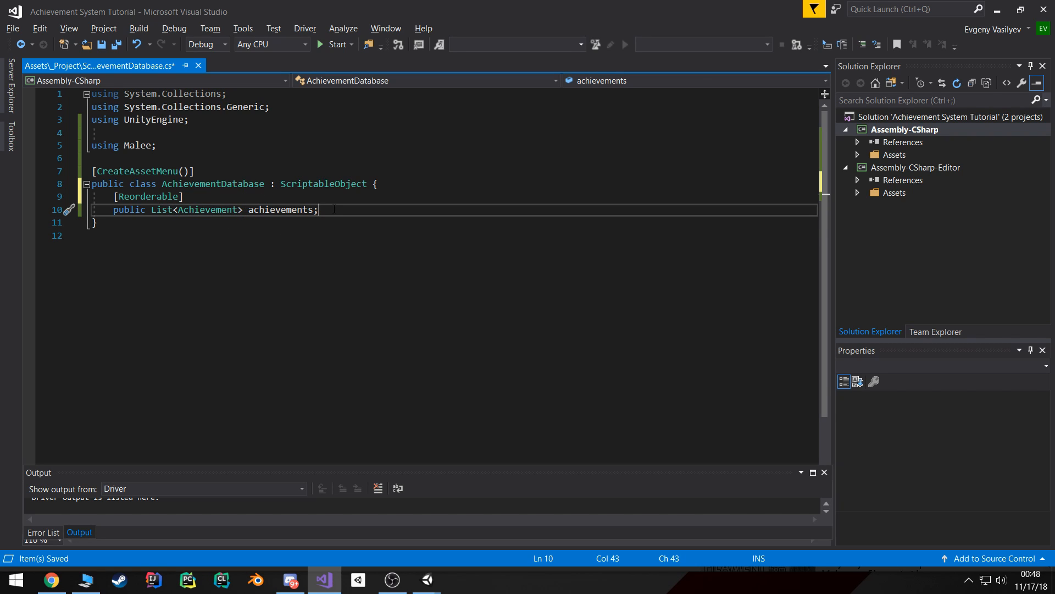
Declare public class AchievementsArray deriving from ReorderableArray<Achievement>
text(R)
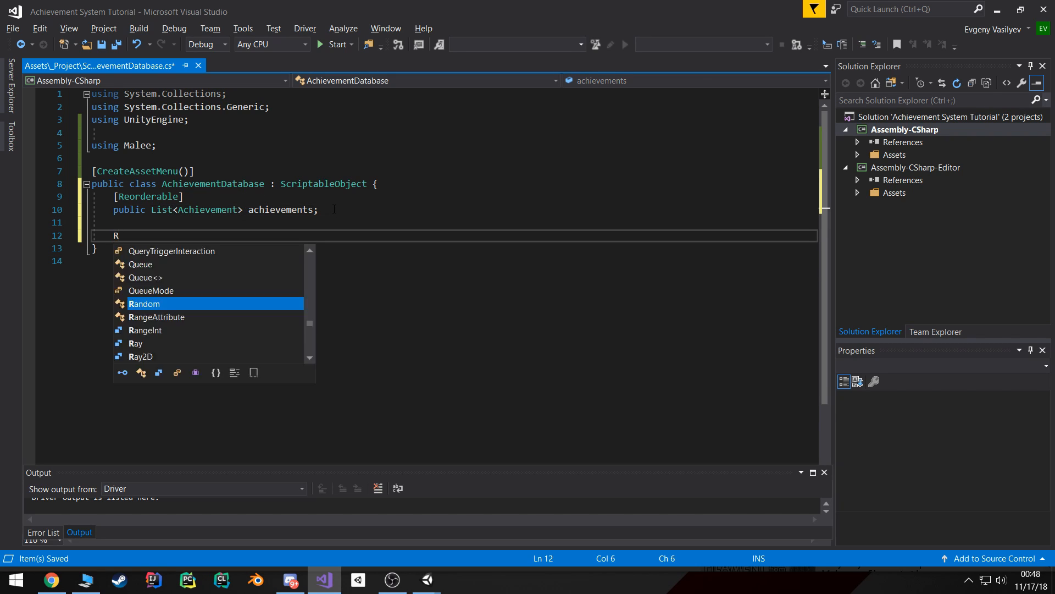
text(eo)
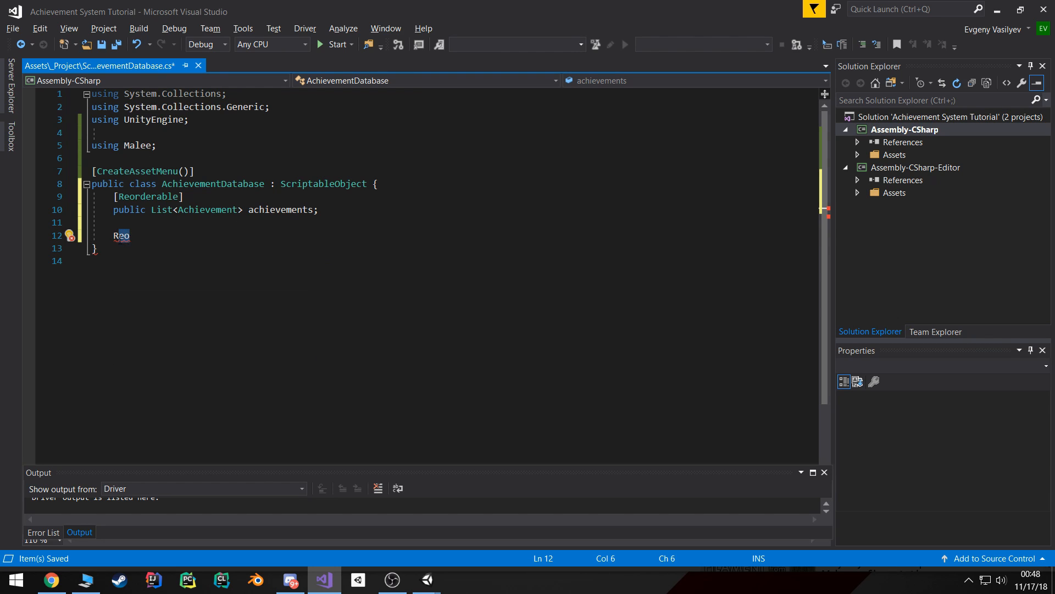
key(Backspace)
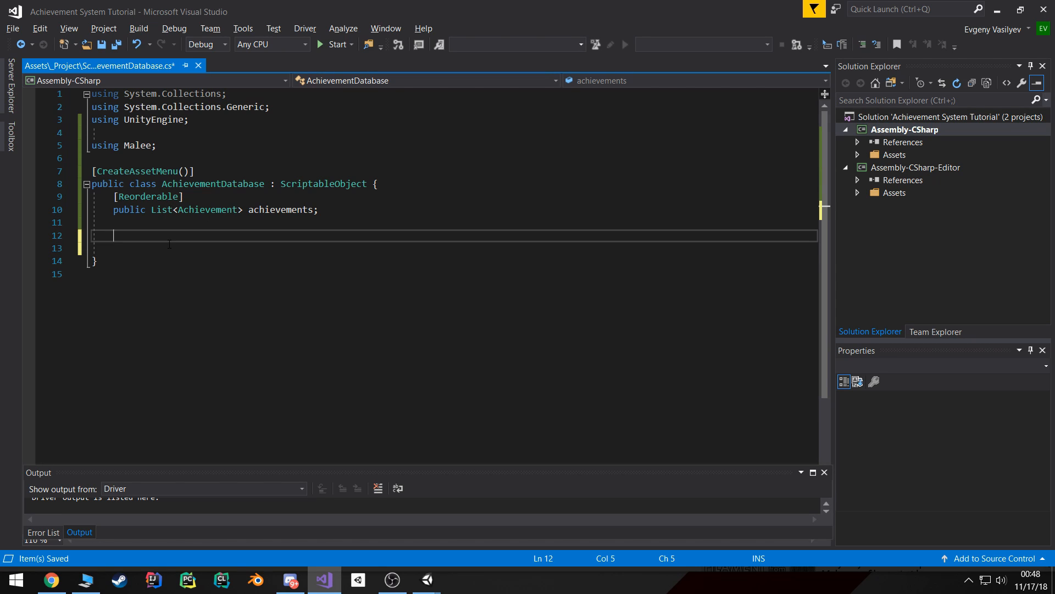
text(public)
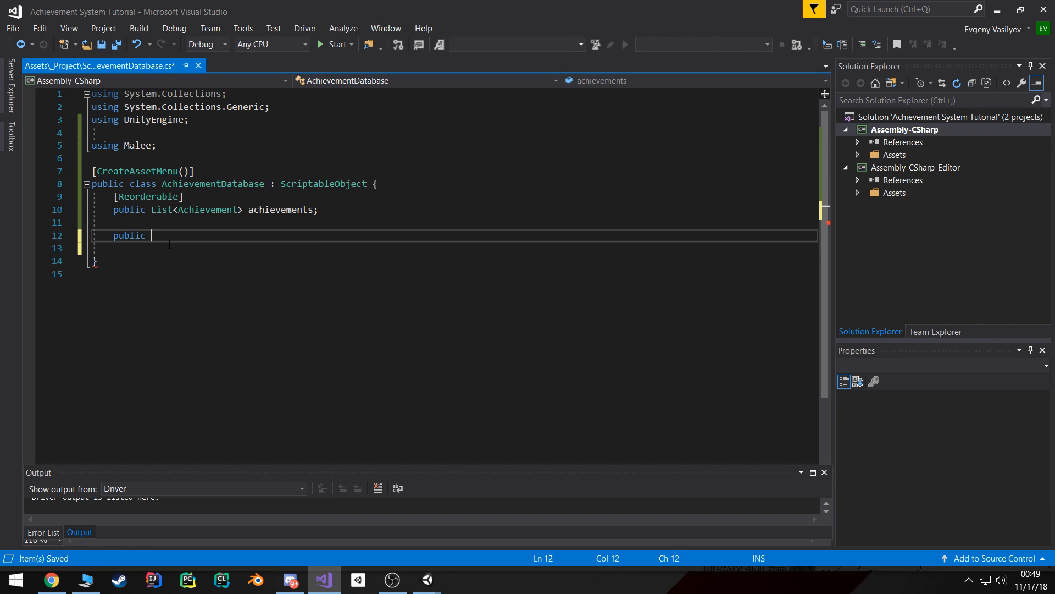
text(class)
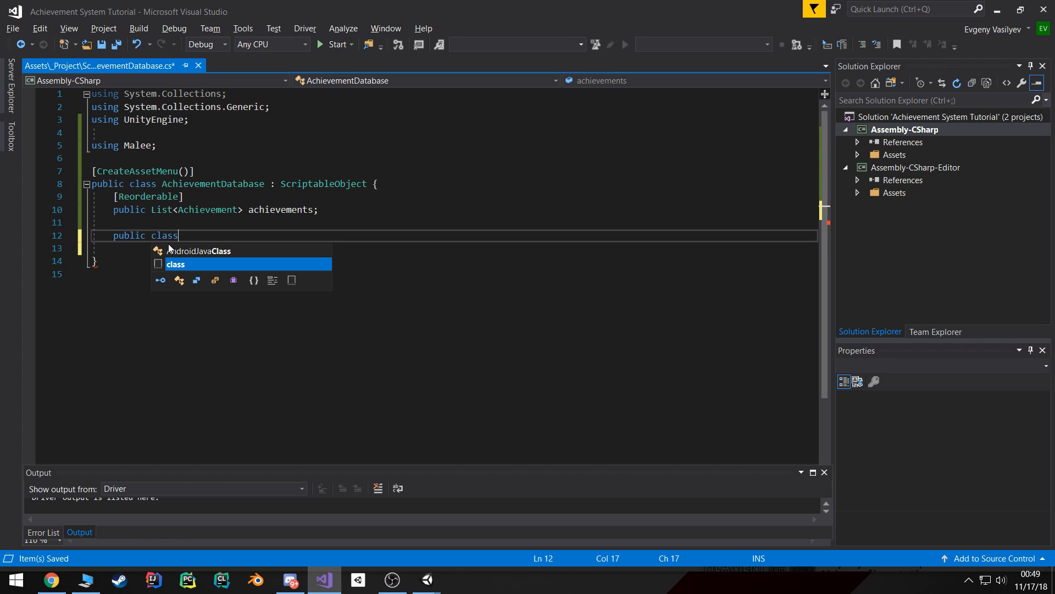
text(Achieve)
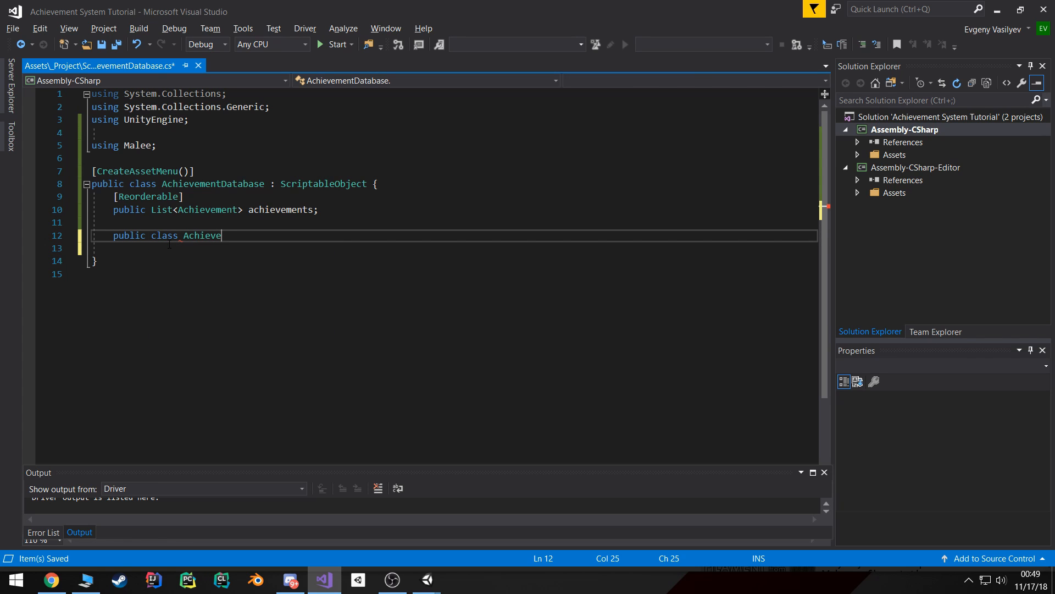
text(mentsArray :)
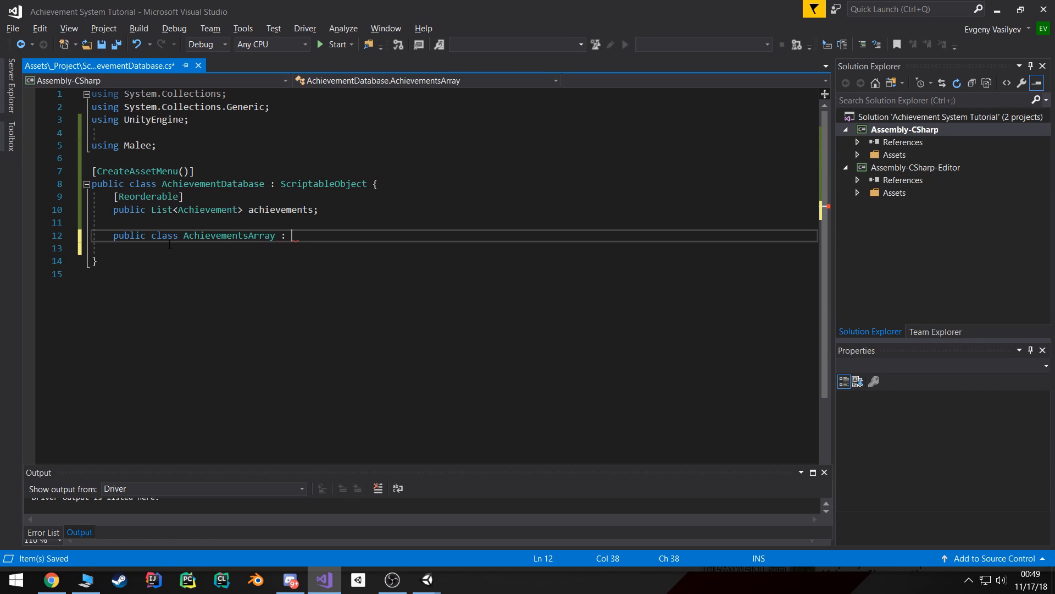
text(ReorderableArray<>)
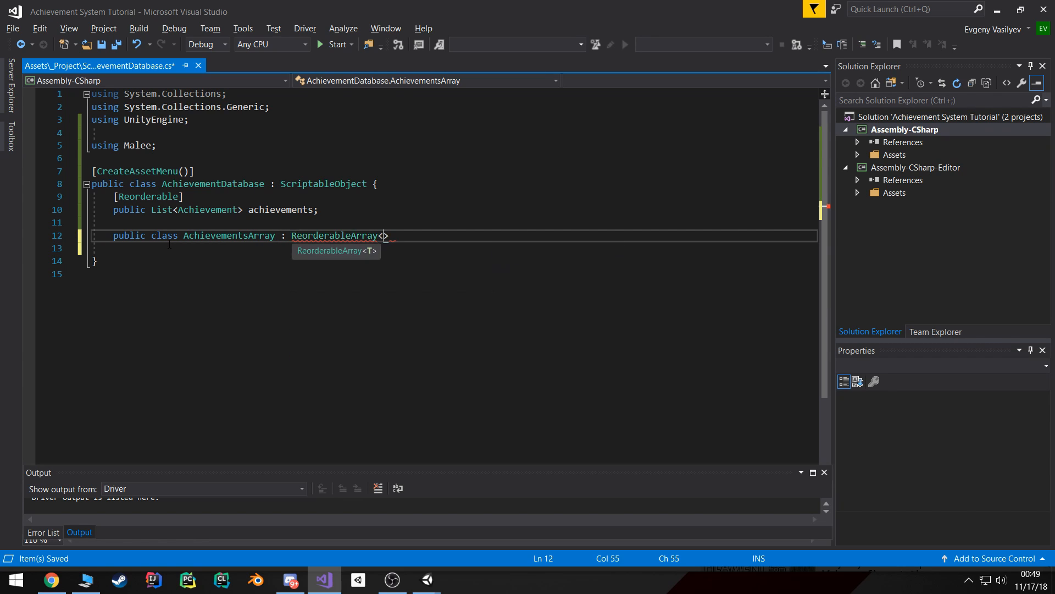
text(Achievement)
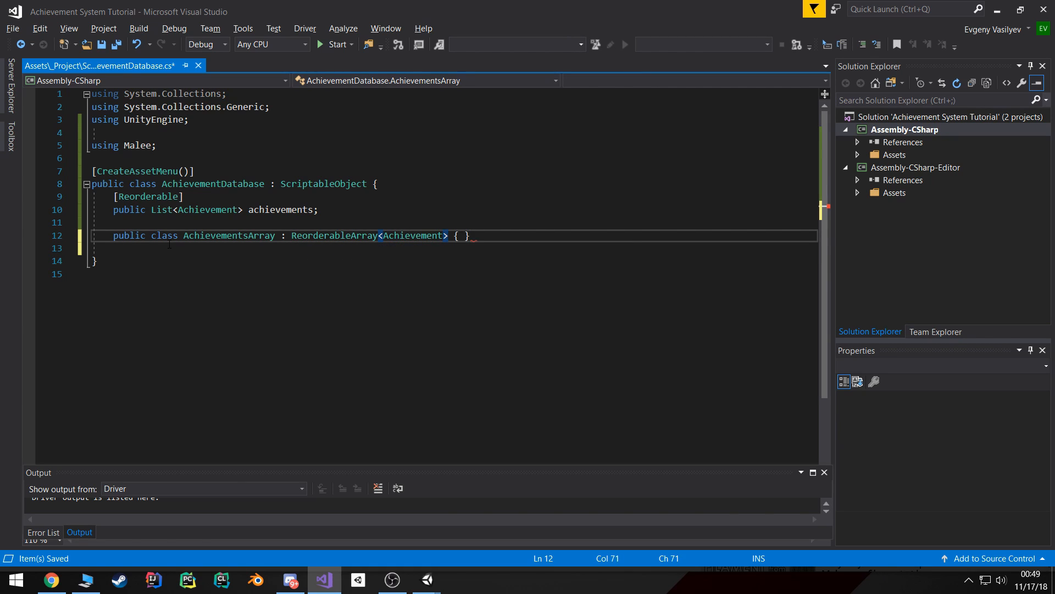
Mark AchievementsArray [System.Serializable] and retype the achievements field as AchievementsArray
key(Enter)
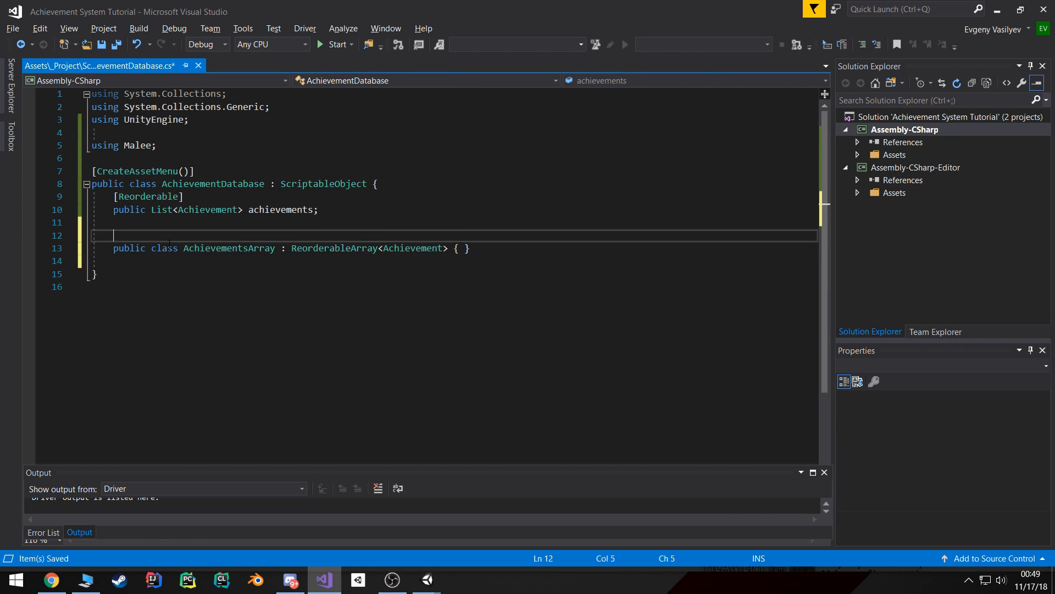
text([])
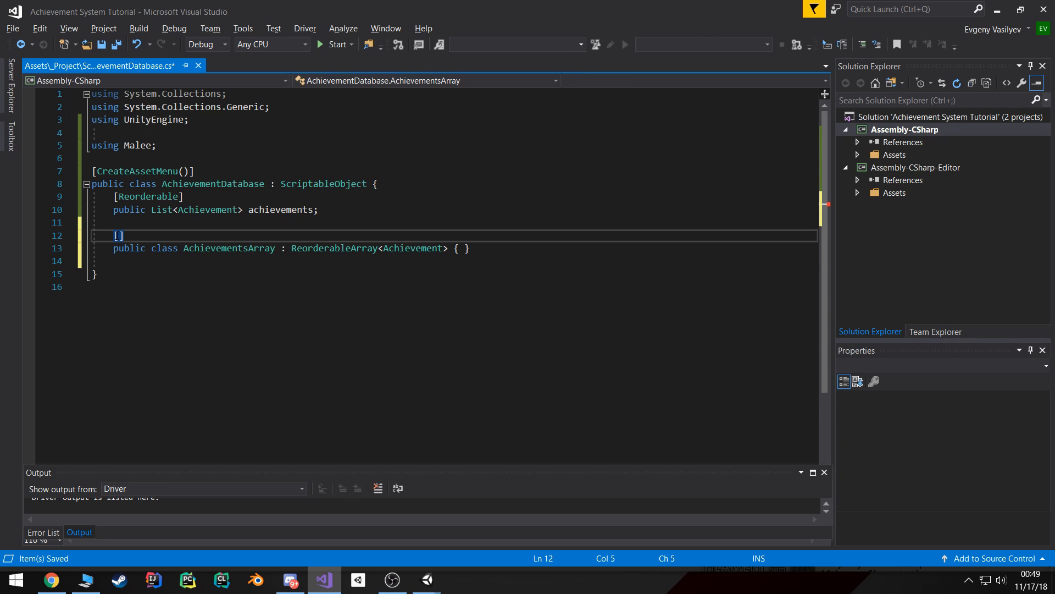
text(System.ASerializable)
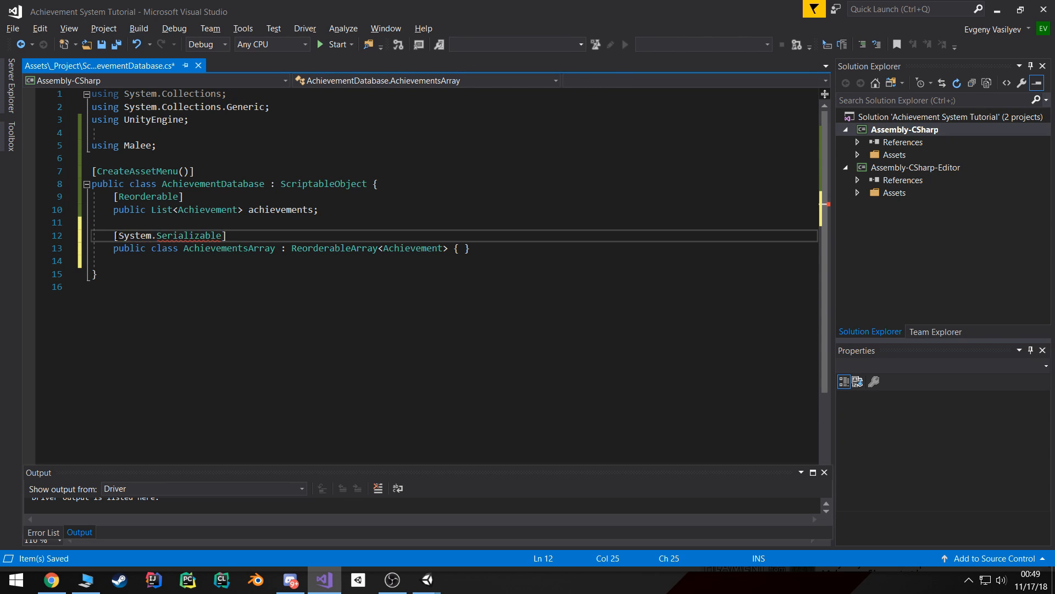
double_click(188, 235)
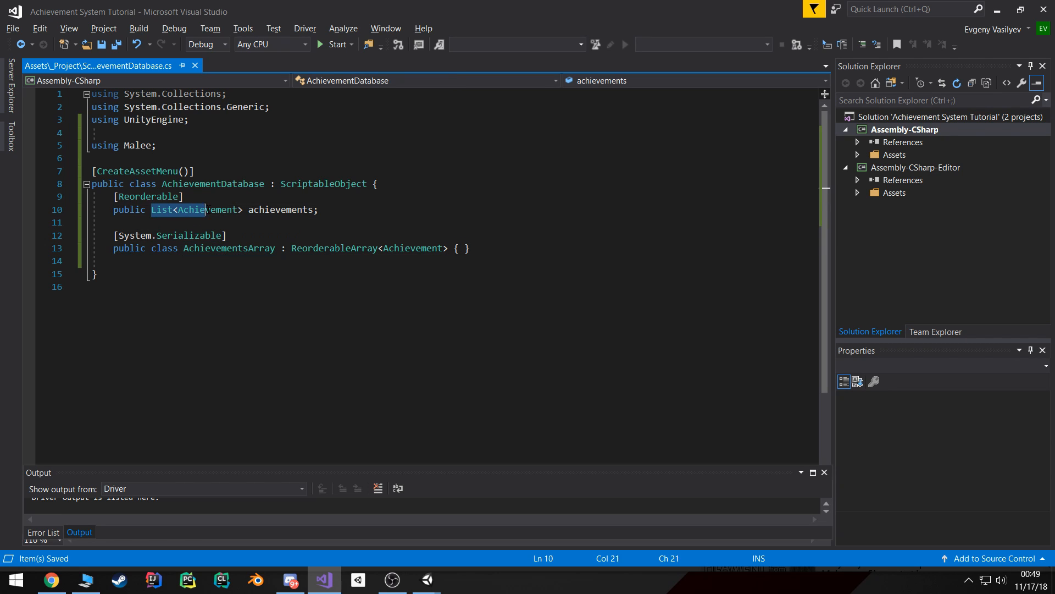
text(AchievementsArray)
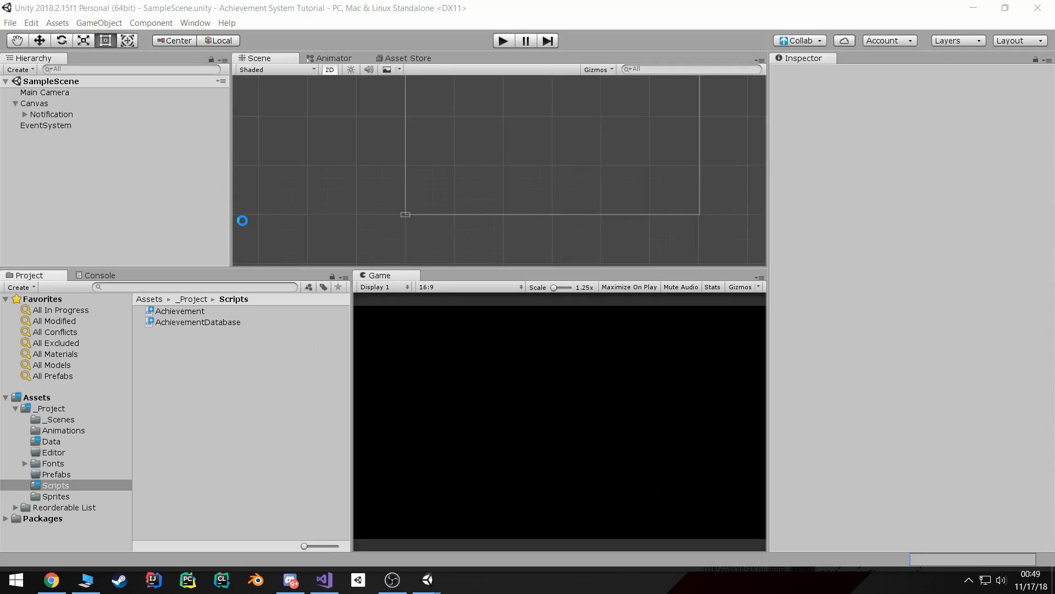
Select the Achievement Database asset in Data, add a list entry with + and expand Element 0
click(50, 441)
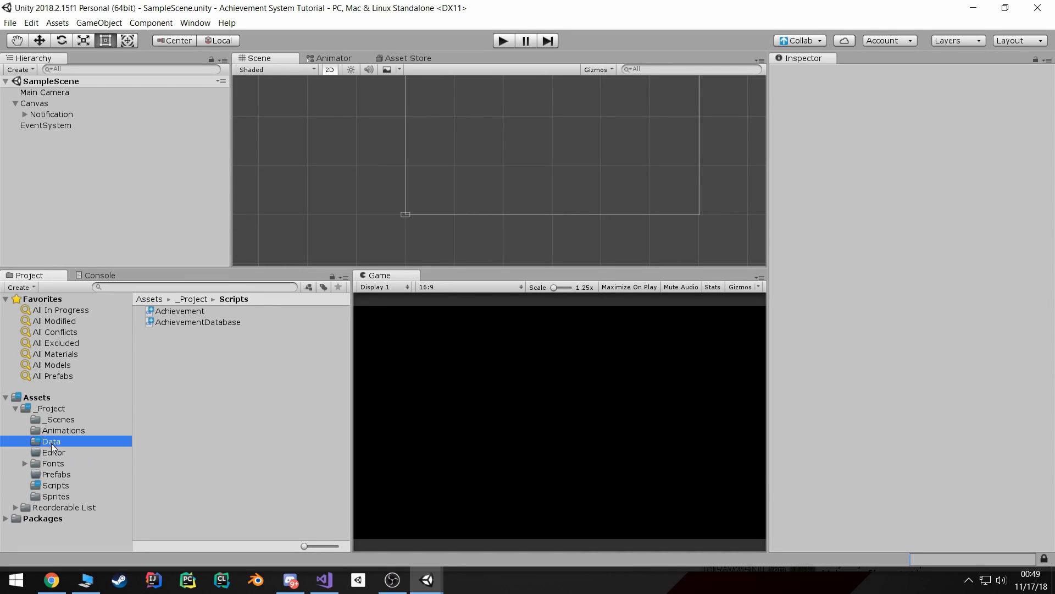
click(51, 441)
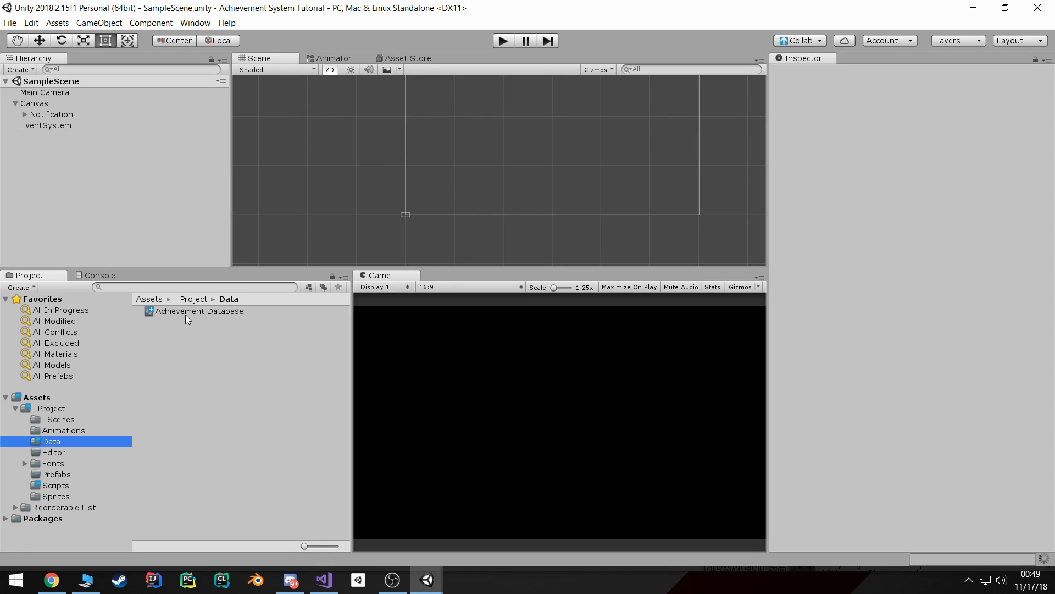
click(199, 312)
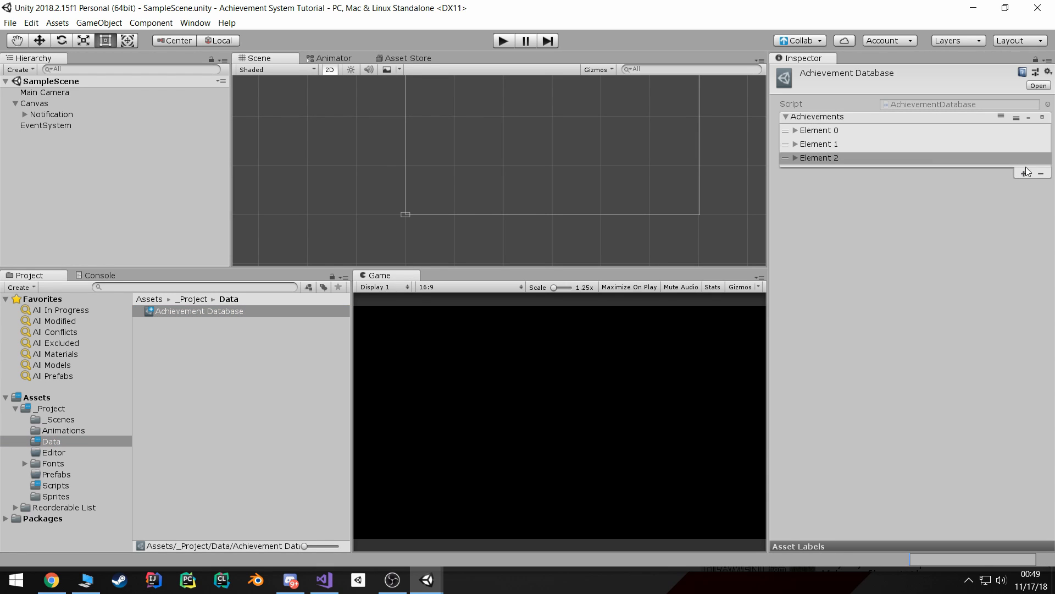
click(1023, 173)
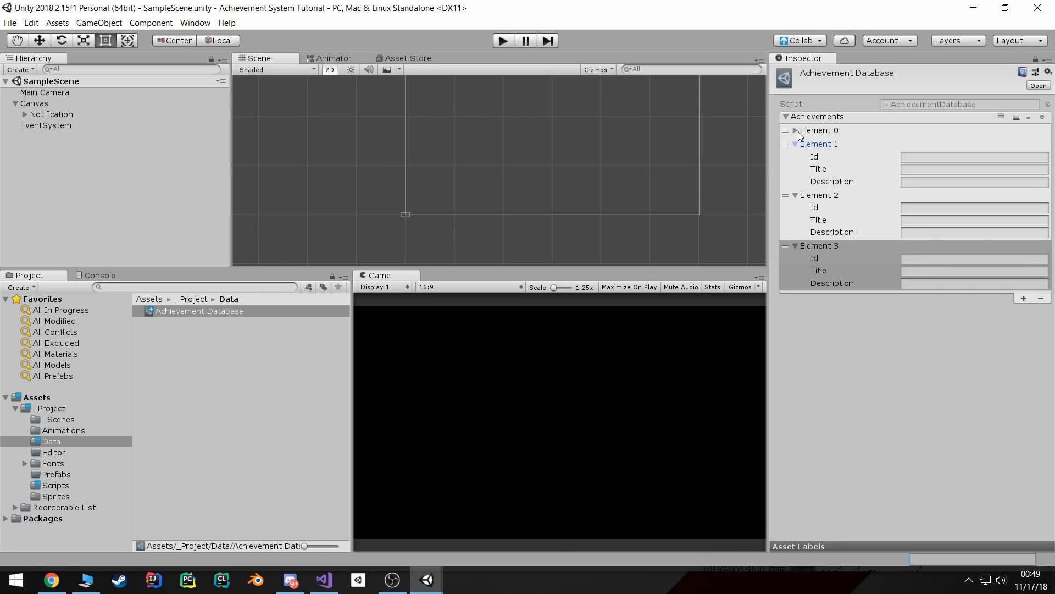
click(794, 129)
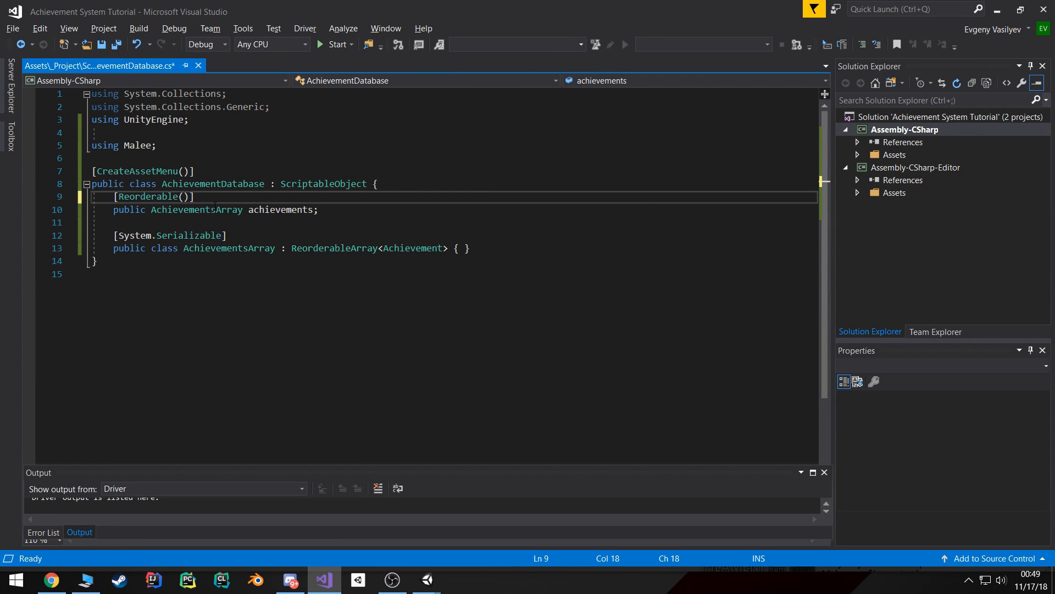
Edit the attribute to [Reorderable(sortable = false, paginate = false)] on the achievements field
text(()
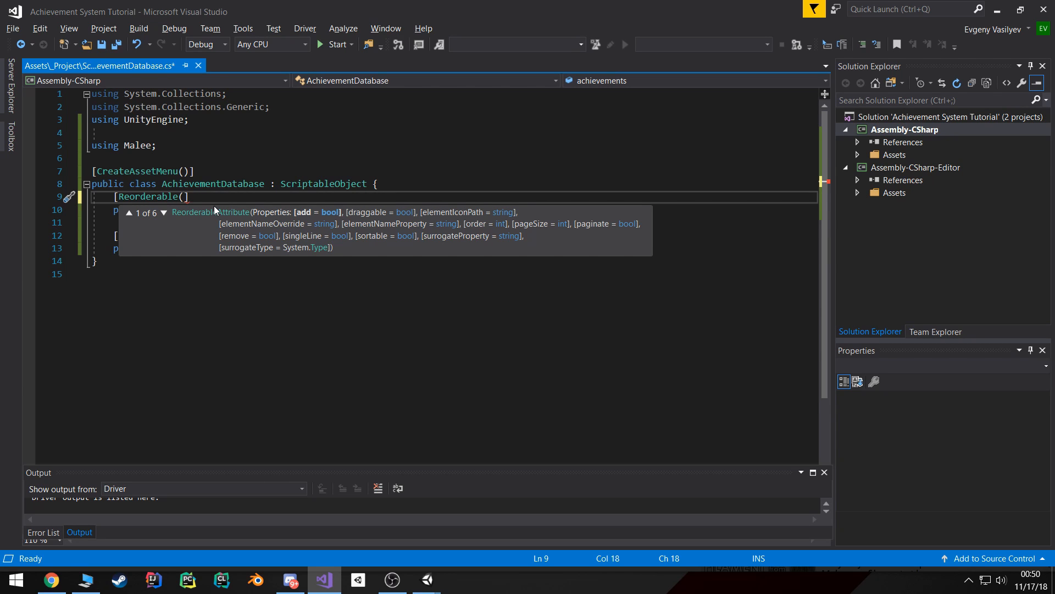
text(sortable = false,)
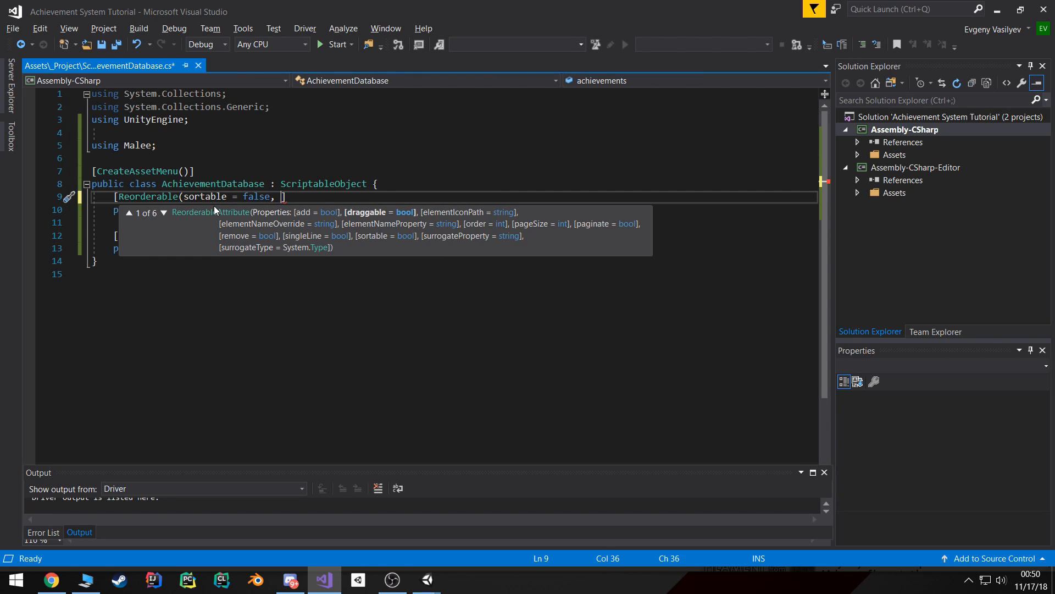
text(paginate =)
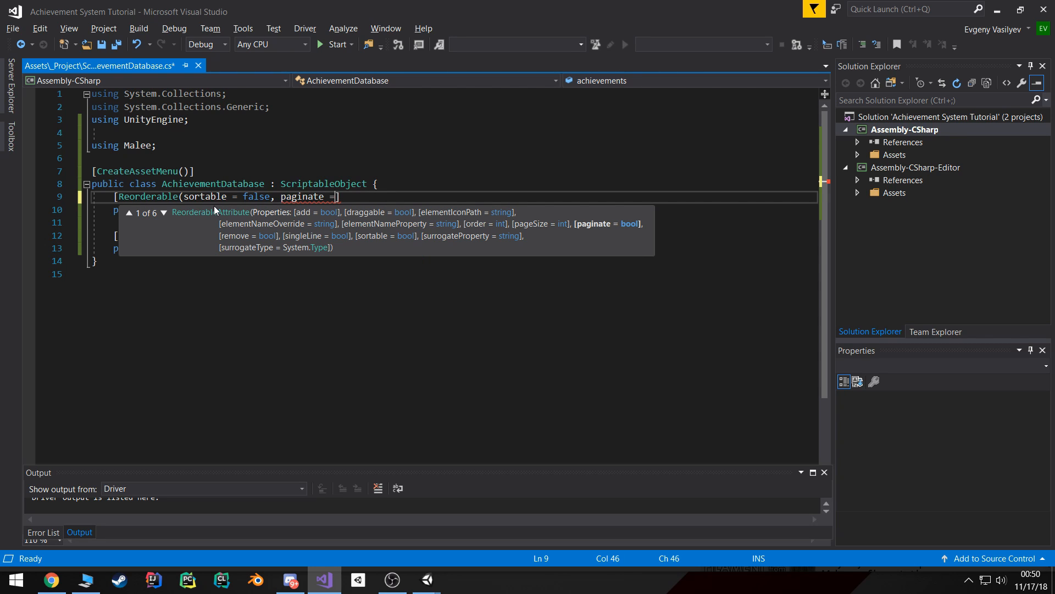
text(false)
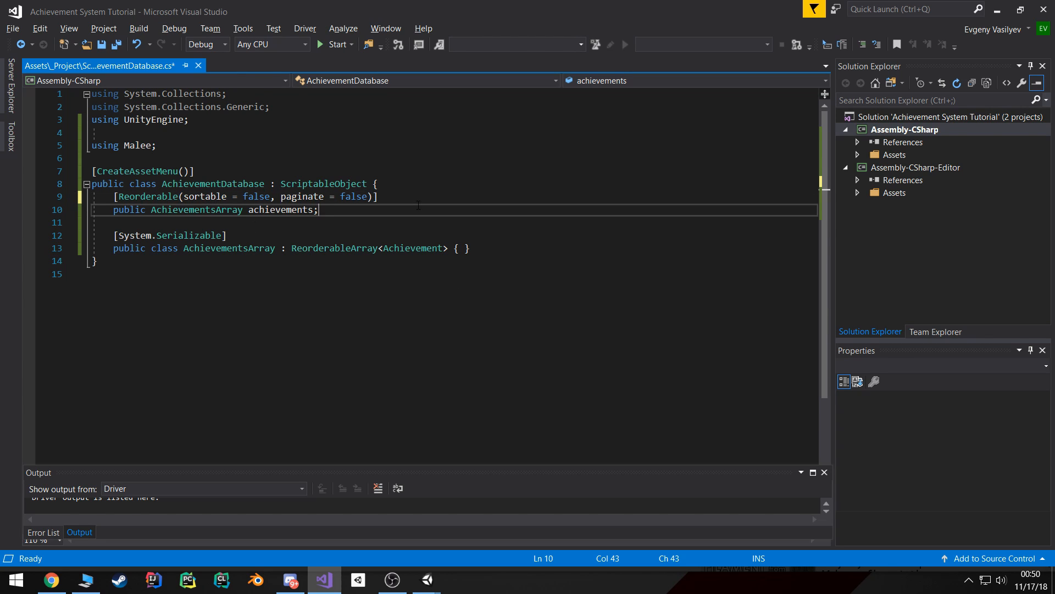
click(391, 579)
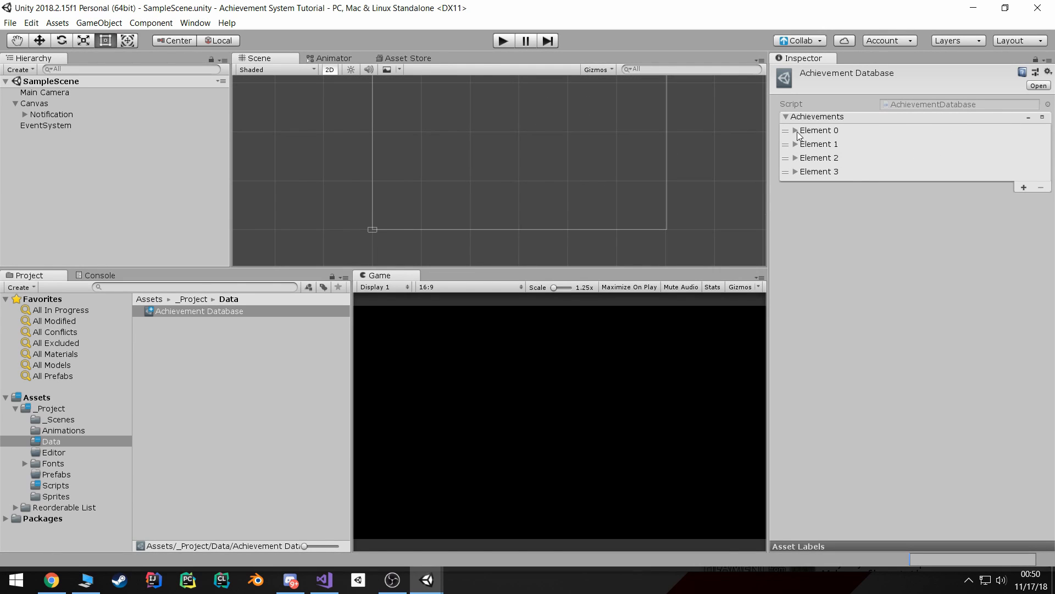
Expand Element 0 through Element 3 to show each entry's Id, Title and Description
click(795, 129)
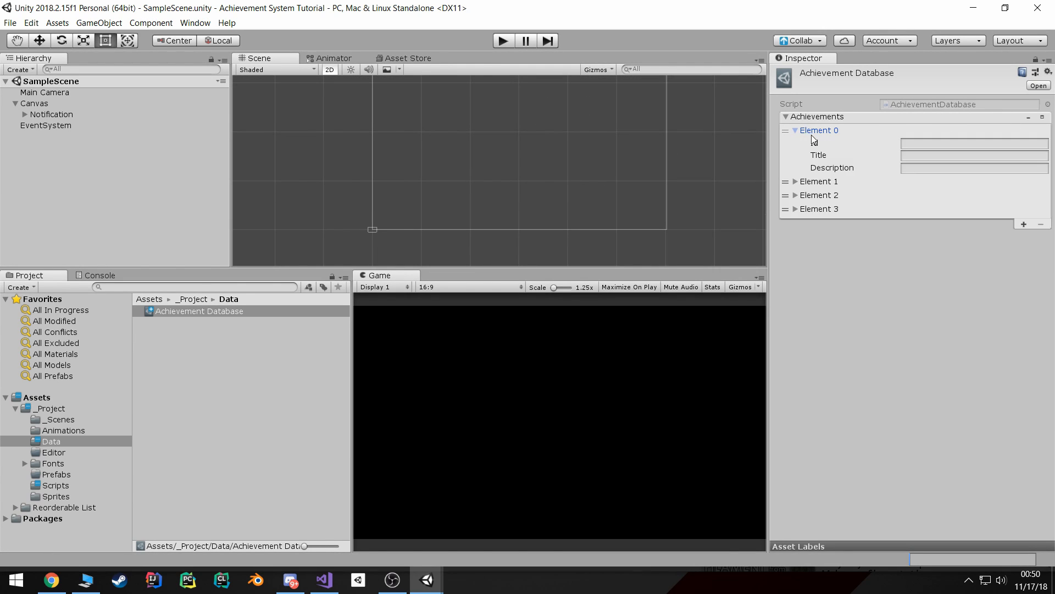
click(795, 129)
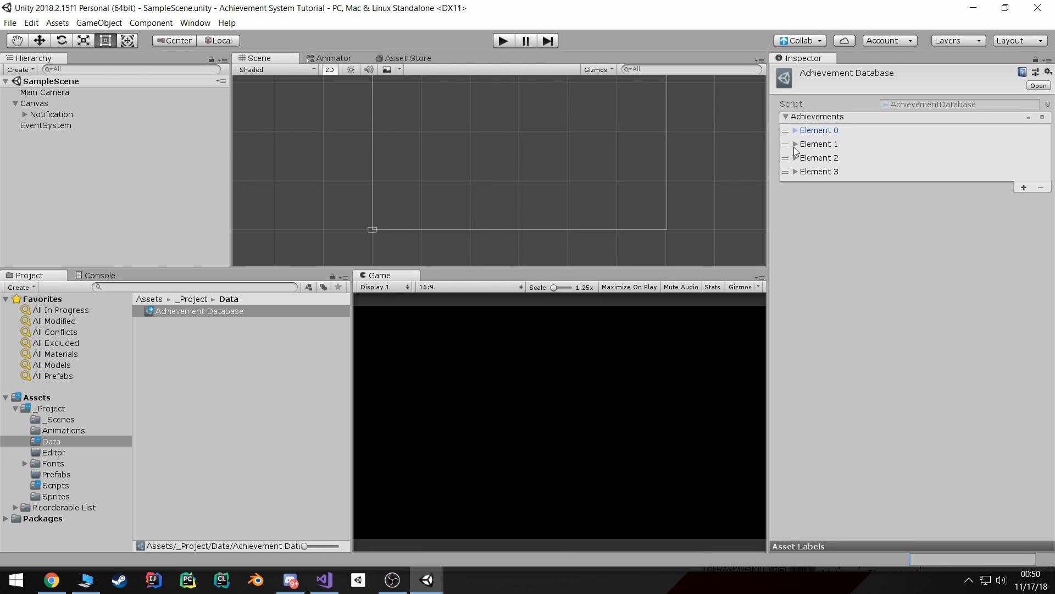
click(794, 144)
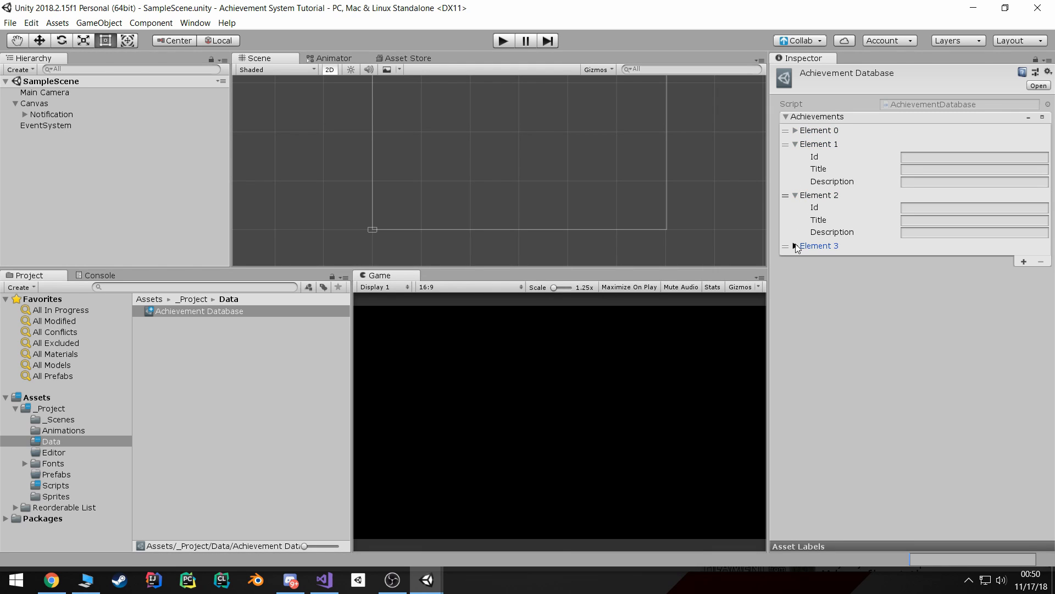
click(794, 129)
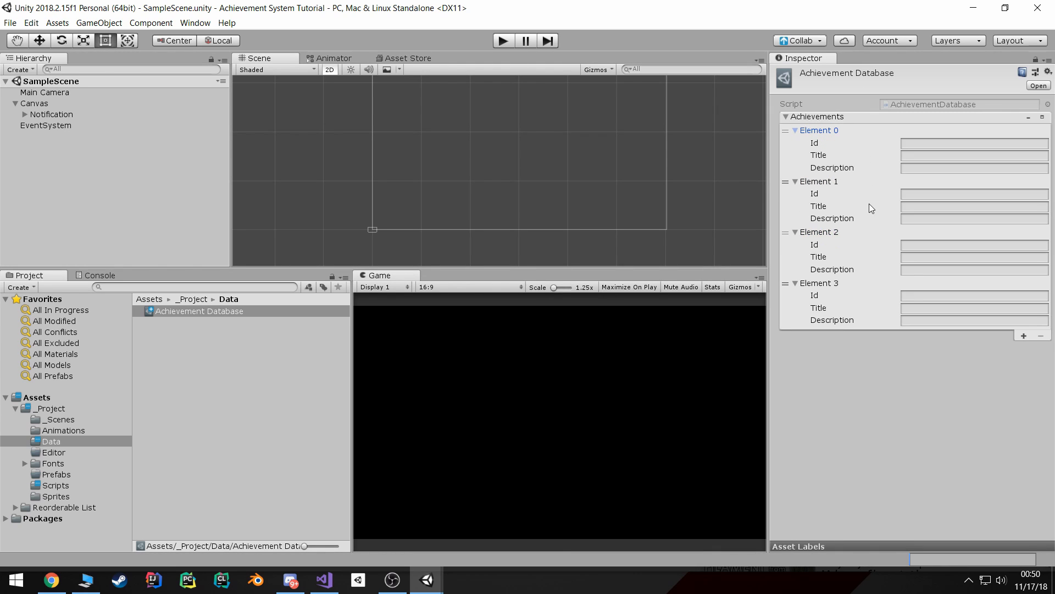
mouse_move(1025, 395)
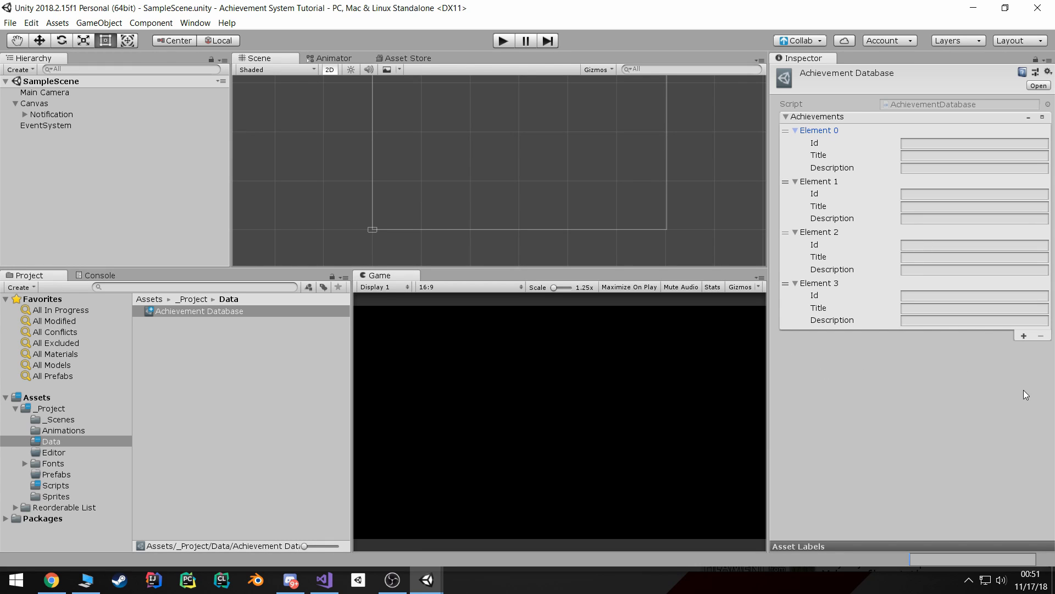
mouse_move(943, 418)
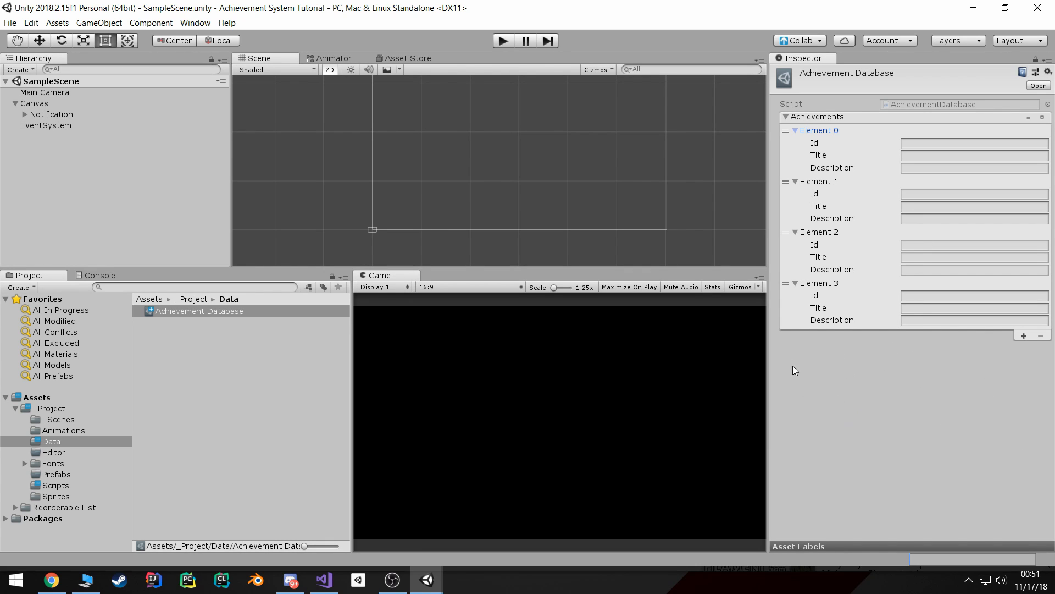
mouse_move(924, 394)
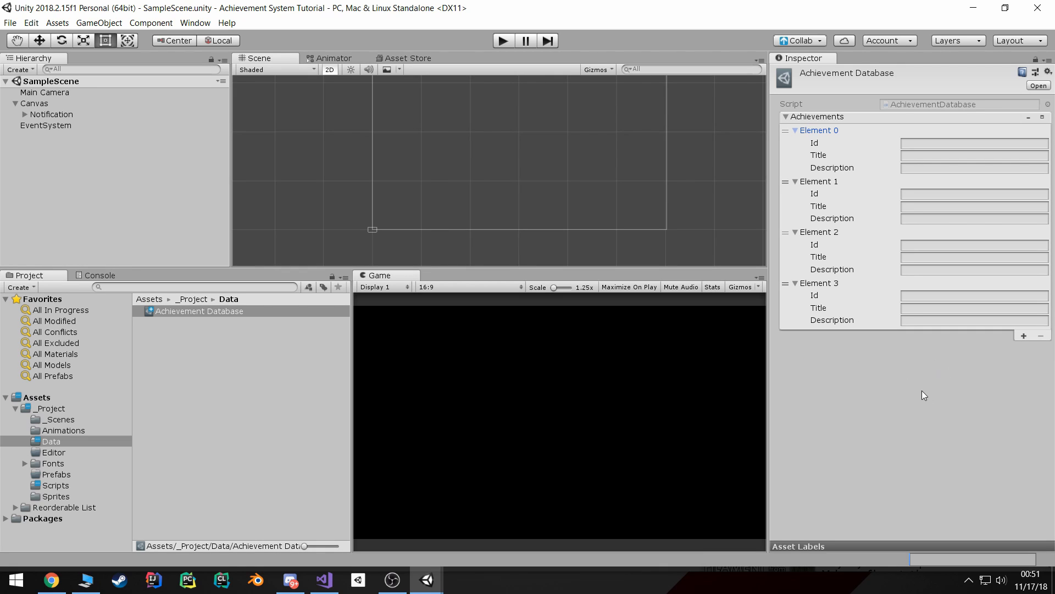